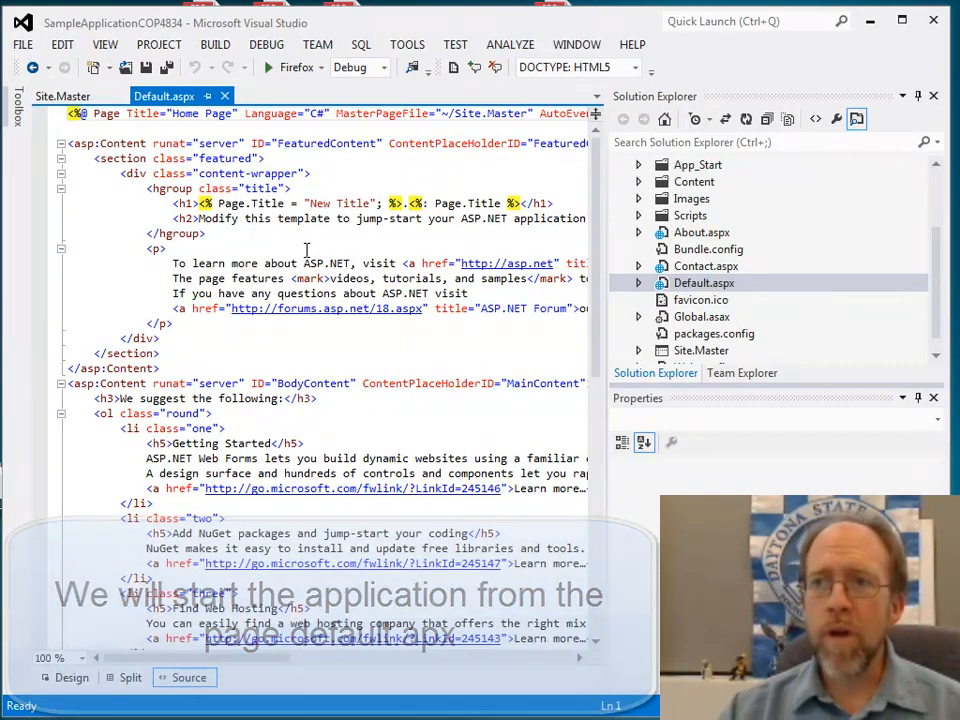
# Launch the sample ASP.NET web application from Visual Studio into Firefox
pyautogui.click(268, 68)
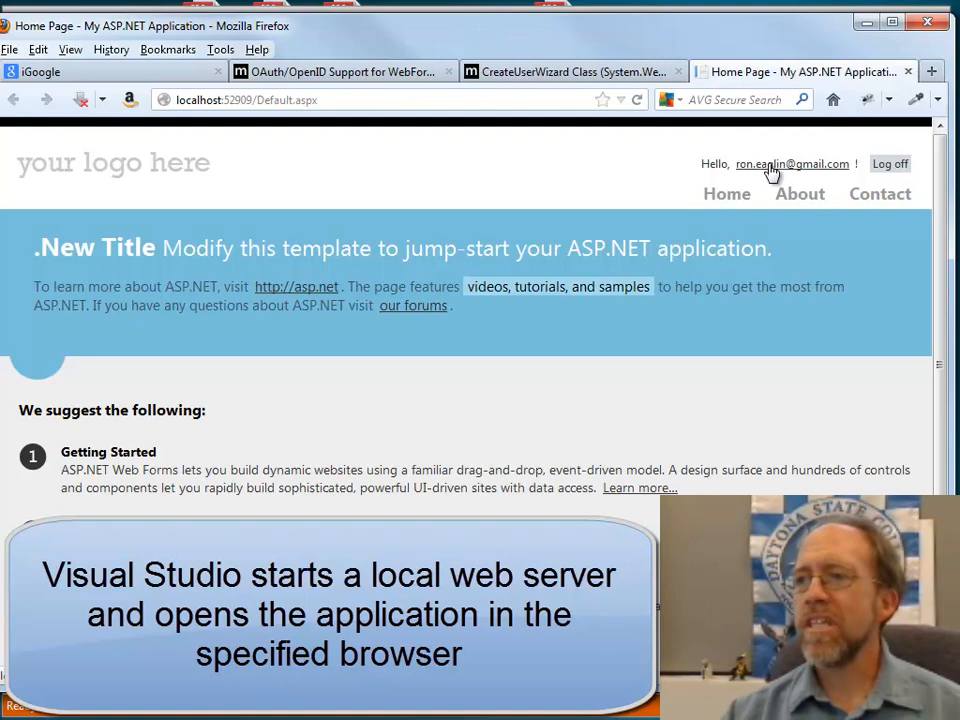
# Log off the current user and bring up the Register page
pyautogui.click(887, 164)
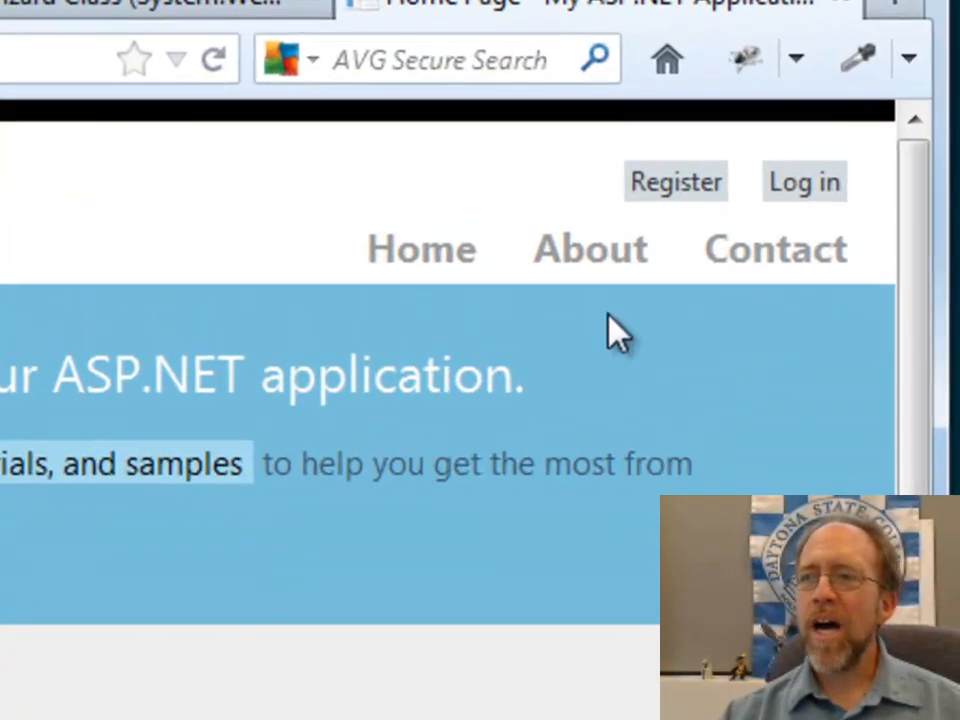
pyautogui.moveTo(670, 190)
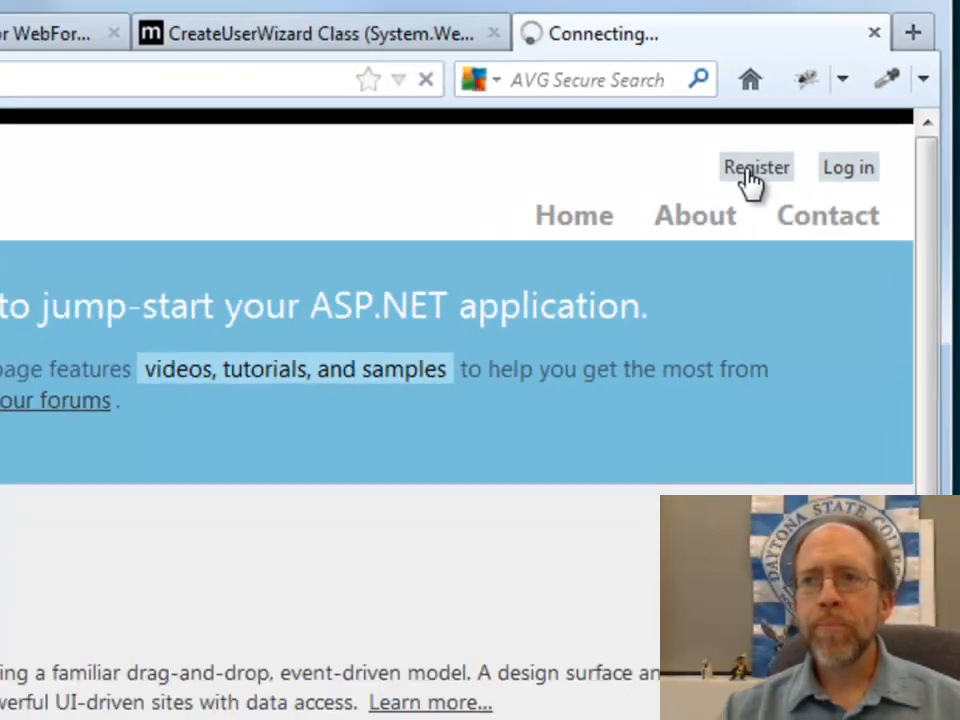
pyautogui.click(756, 168)
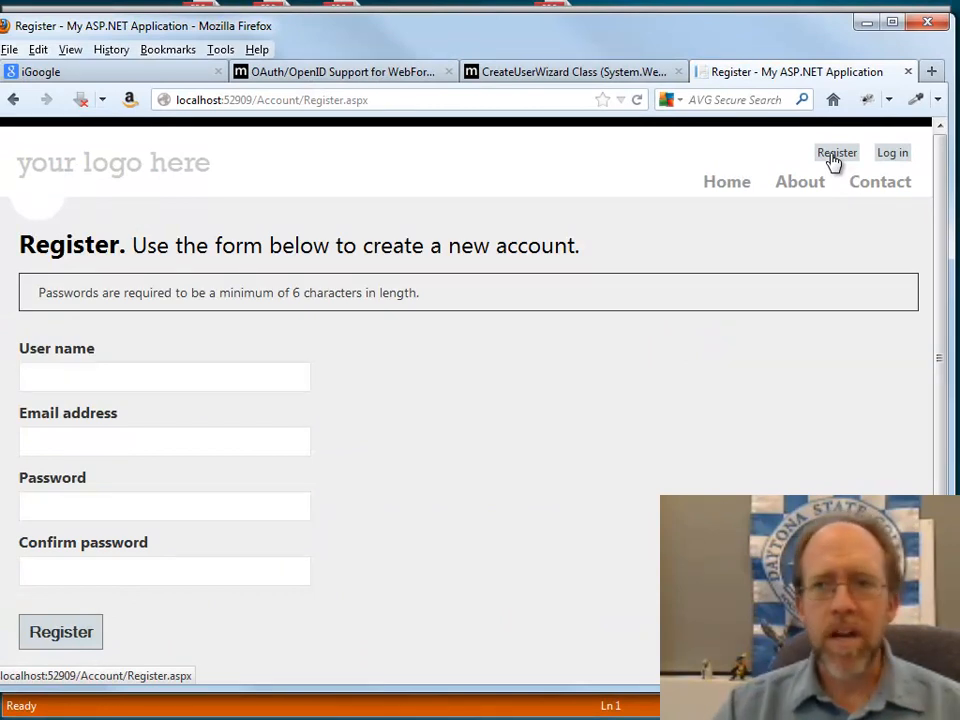
pyautogui.click(164, 376)
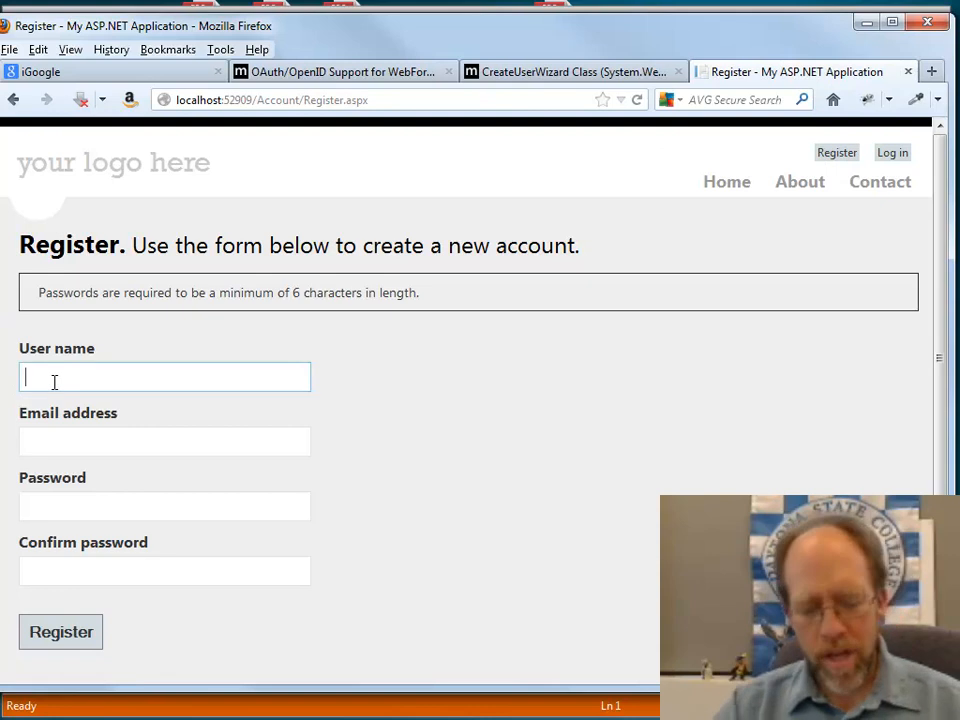
pyautogui.write('reaglin')
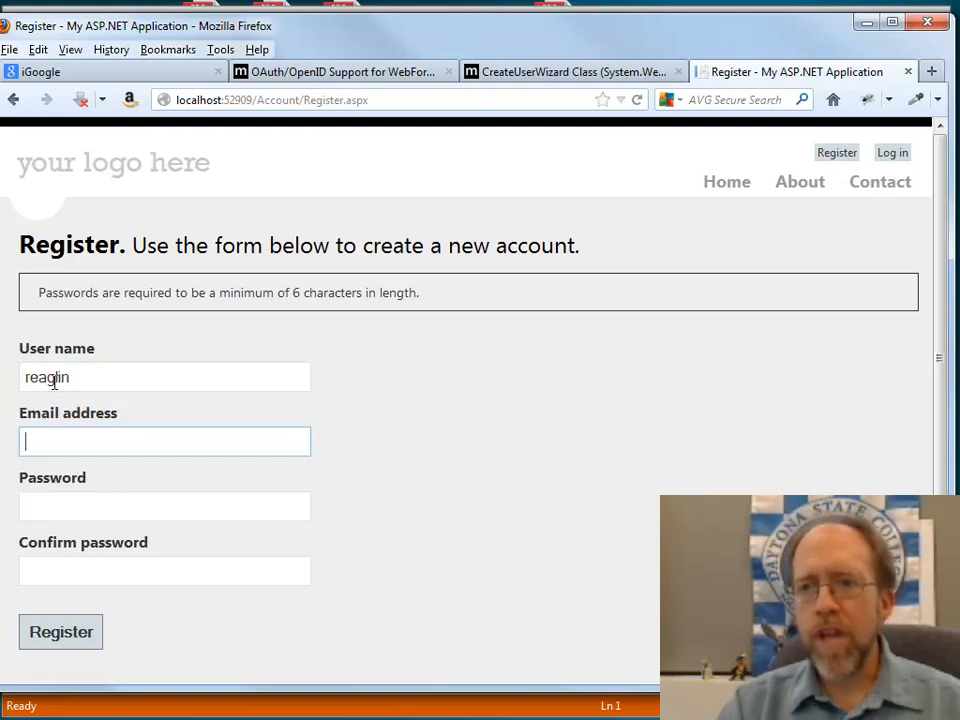
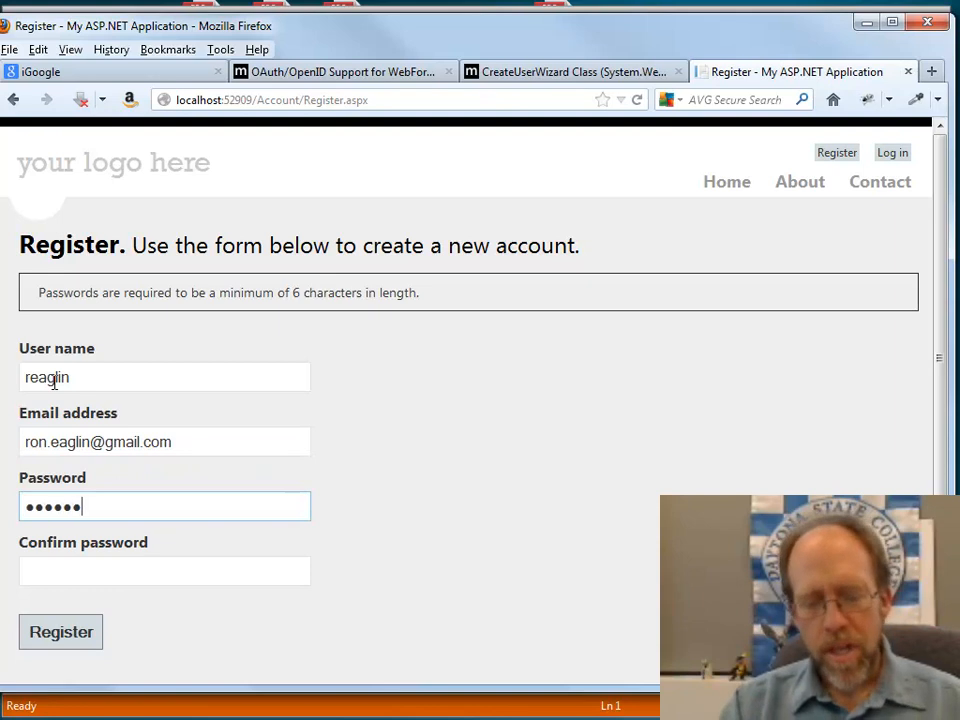
pyautogui.write('••••••')
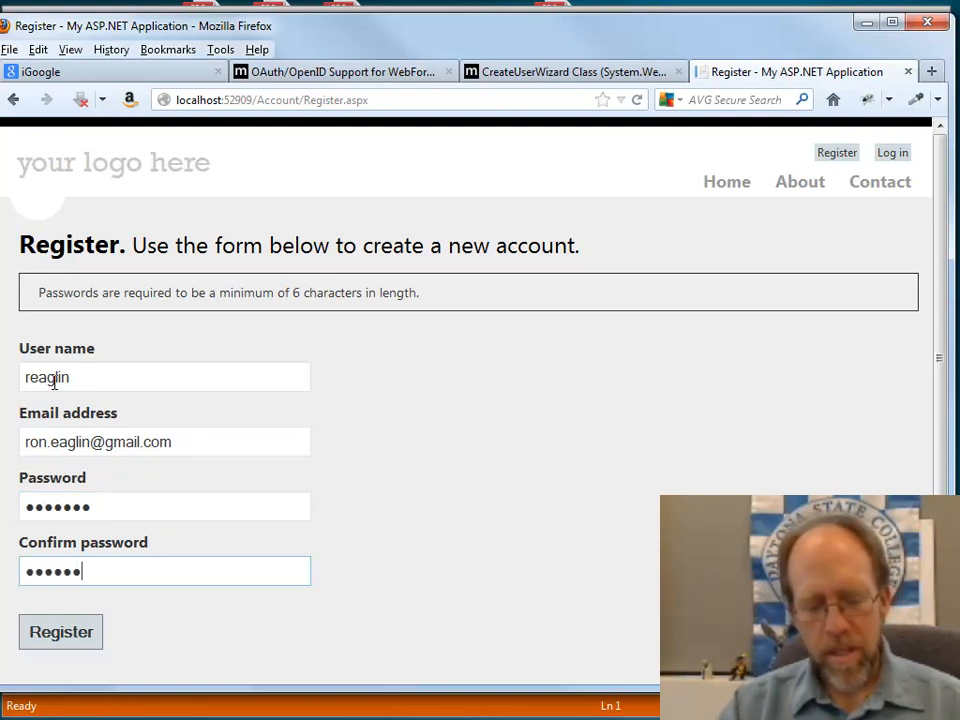
pyautogui.click(60, 632)
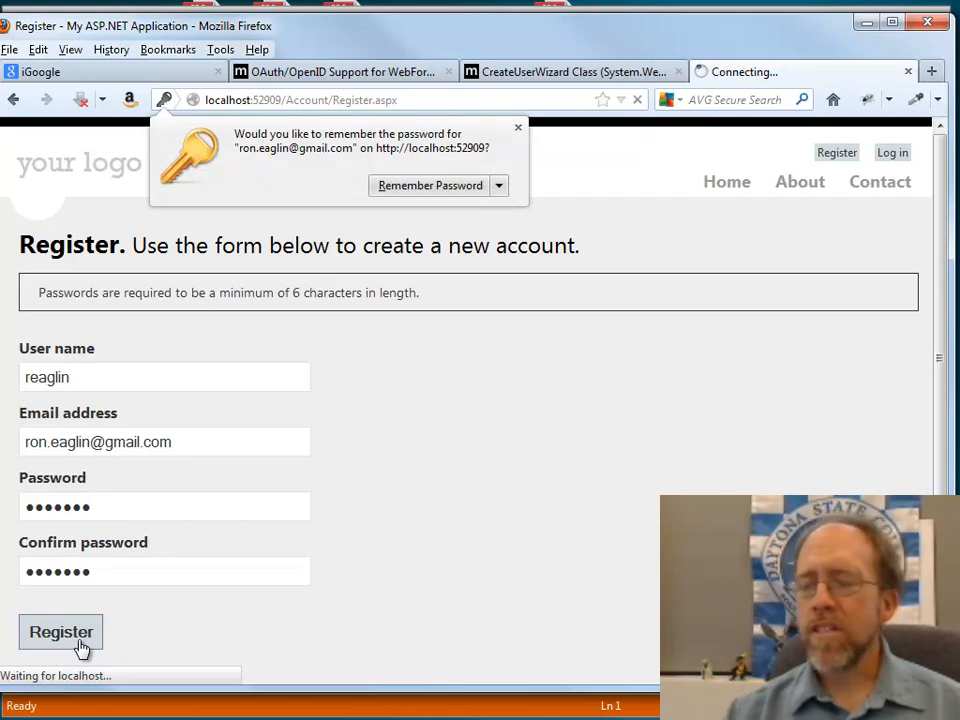
pyautogui.click(60, 632)
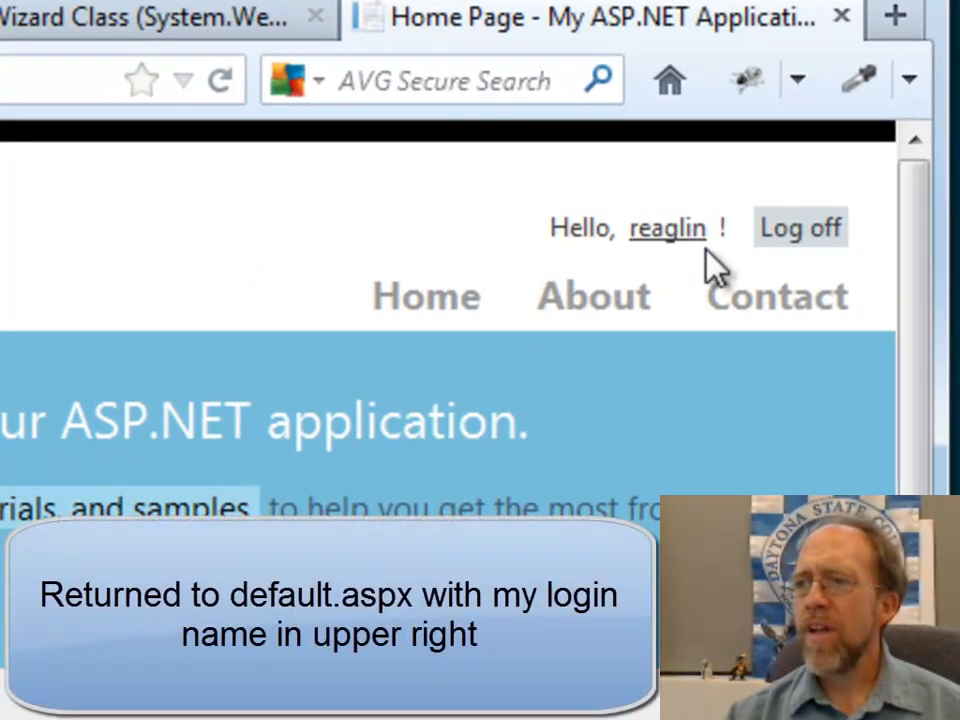
pyautogui.moveTo(524, 360)
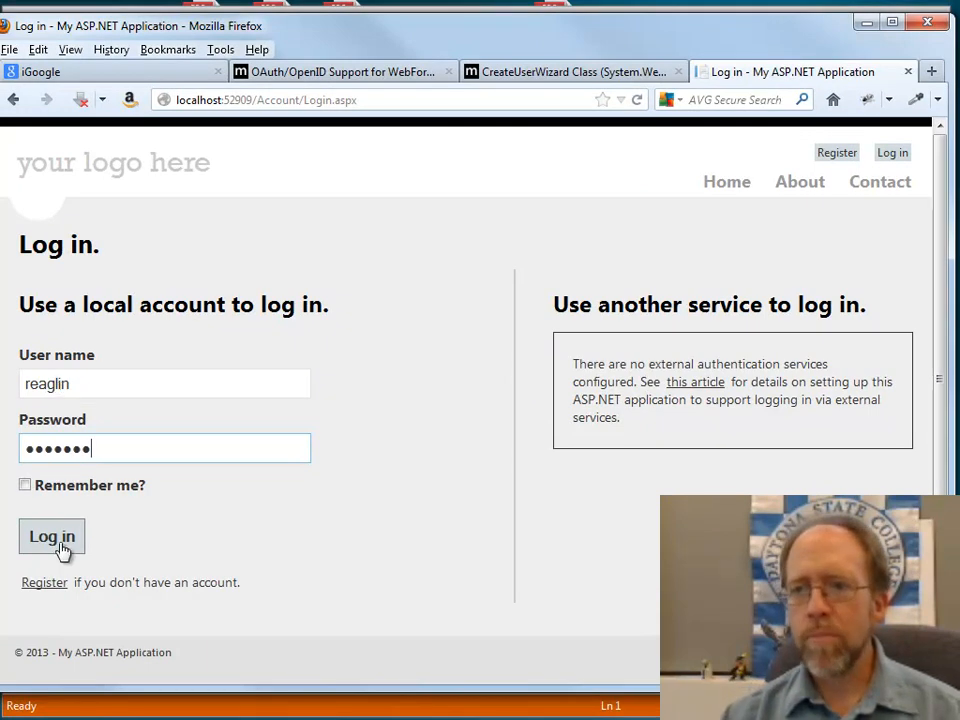
# Submit the local login form to sign back in as reaglin
pyautogui.click(52, 536)
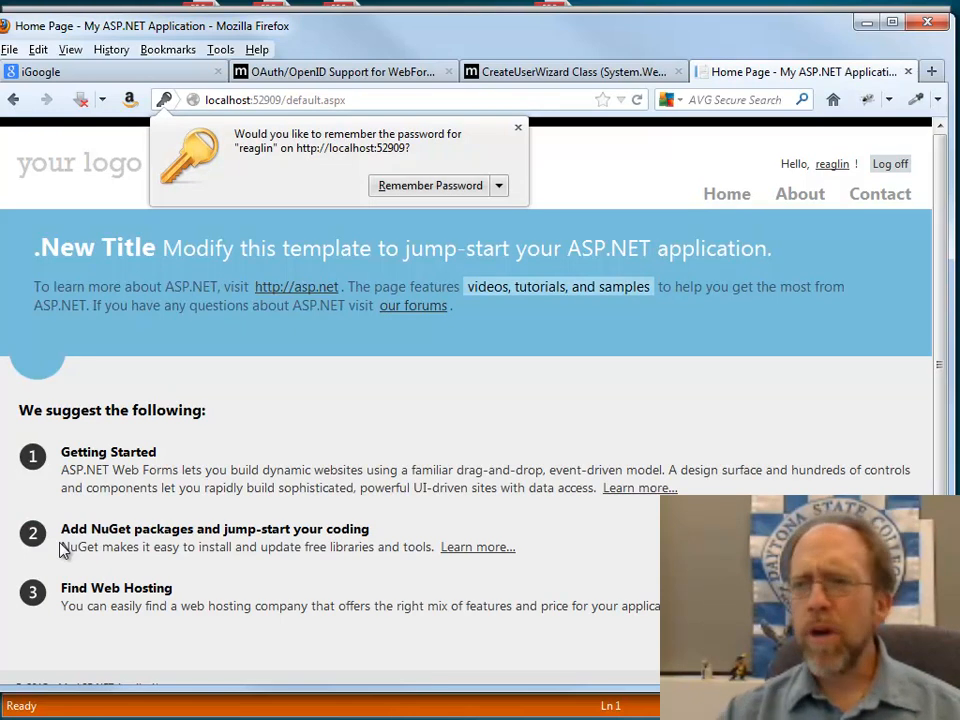
pyautogui.moveTo(512, 148)
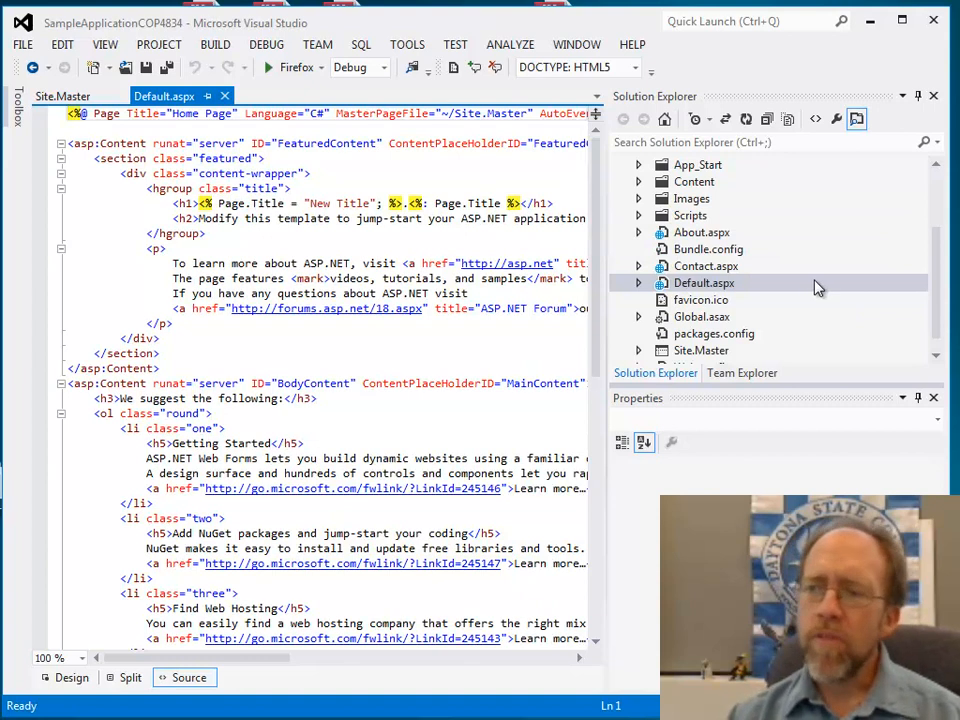
pyautogui.moveTo(748, 336)
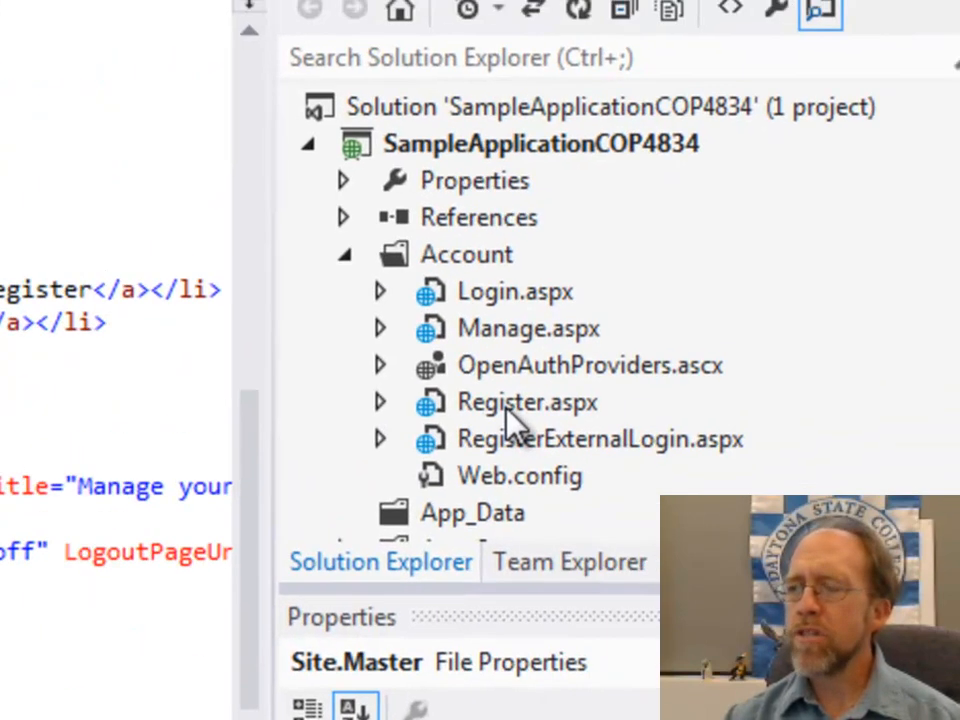
# Open Account/Register.aspx markup showing the CreateUserWizard control
pyautogui.click(526, 400)
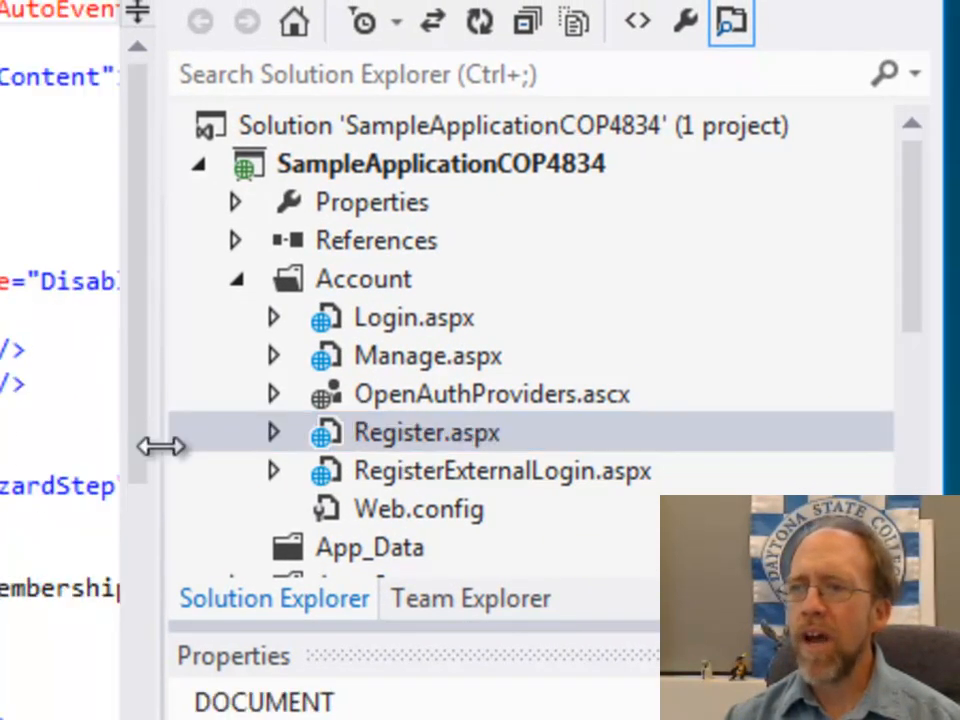
pyautogui.doubleClick(426, 432)
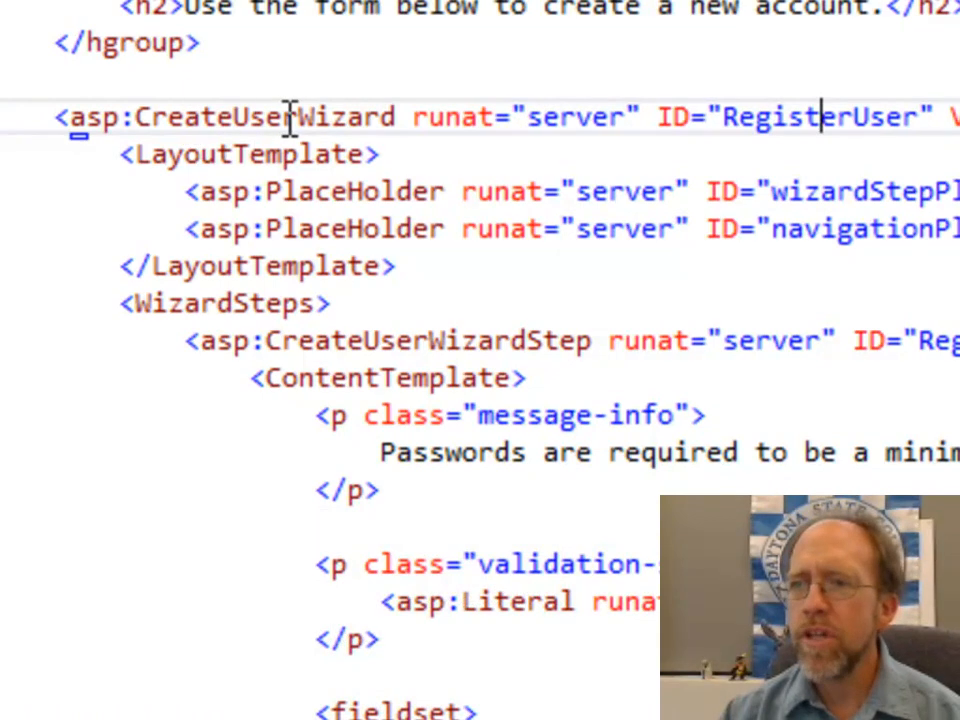
pyautogui.moveTo(870, 116)
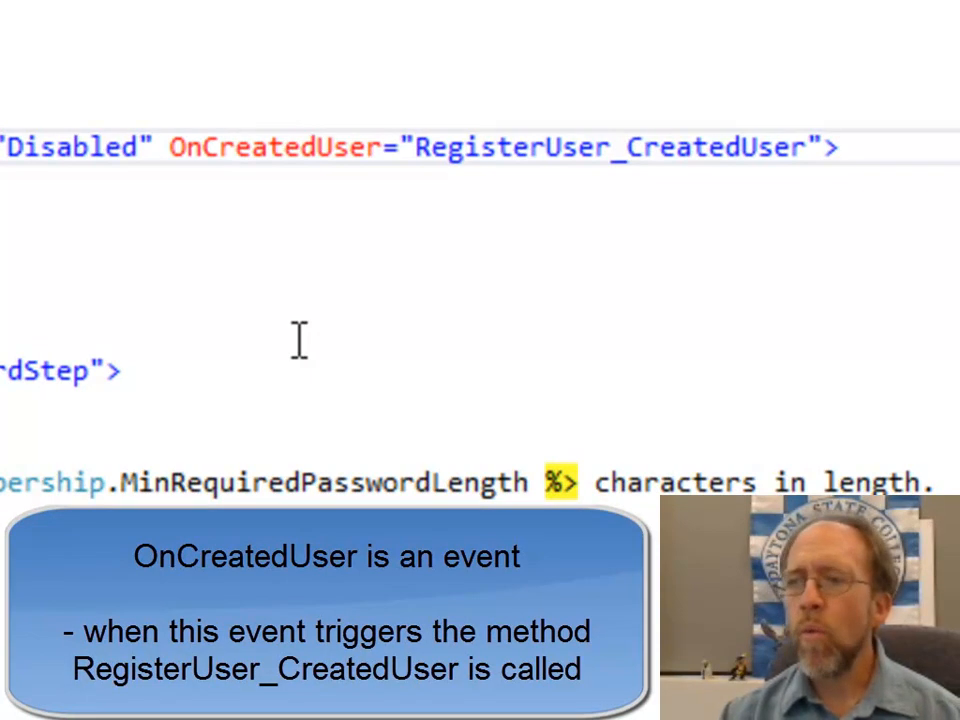
pyautogui.moveTo(408, 130)
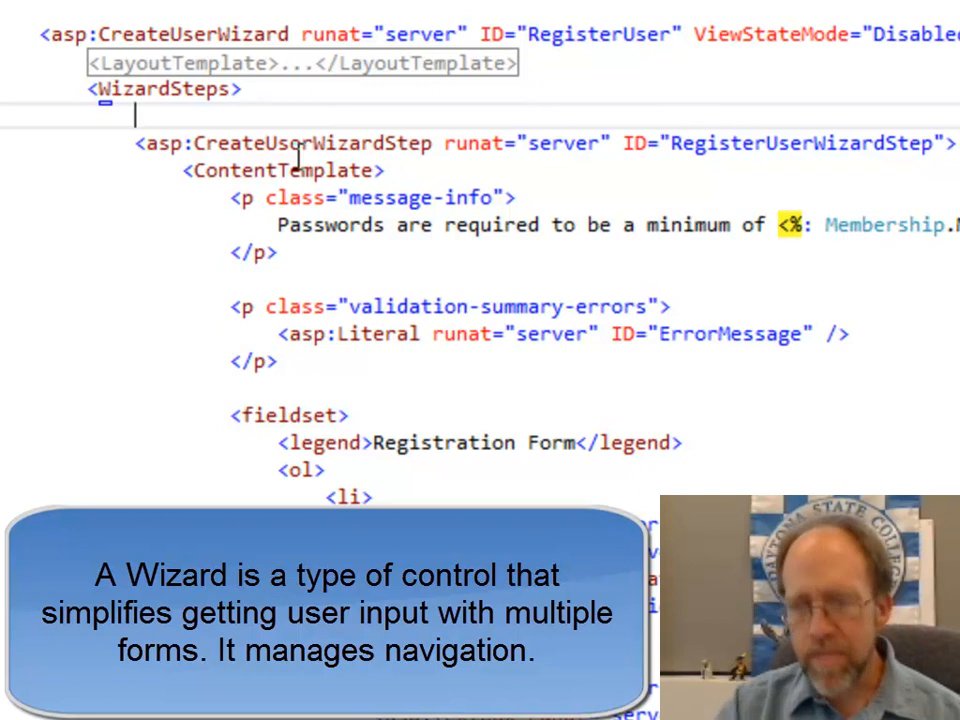
pyautogui.write('<')
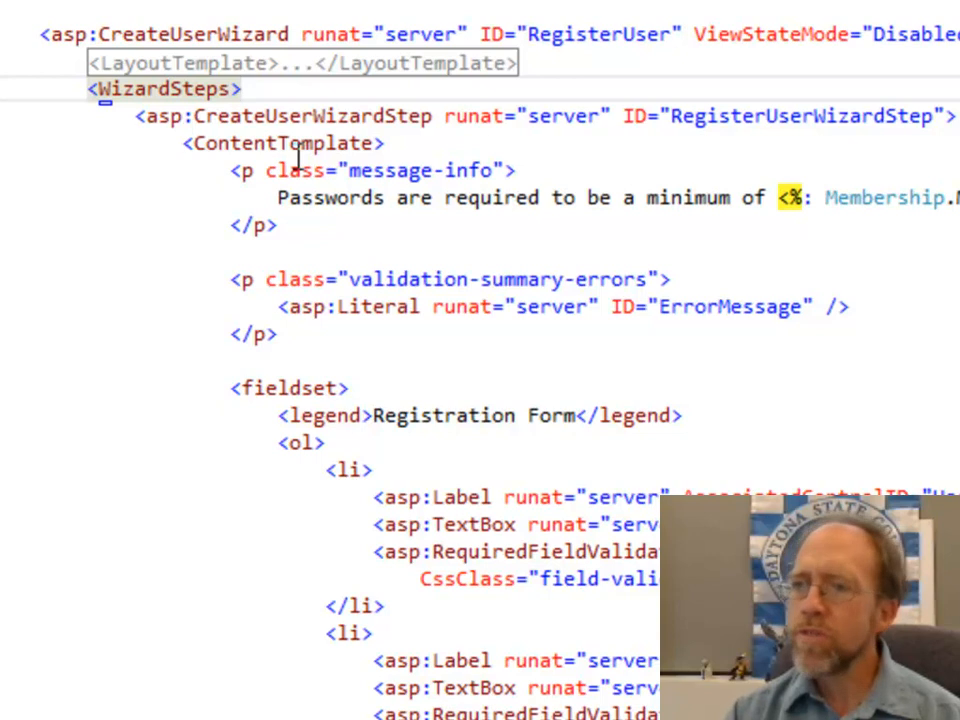
pyautogui.moveTo(520, 118)
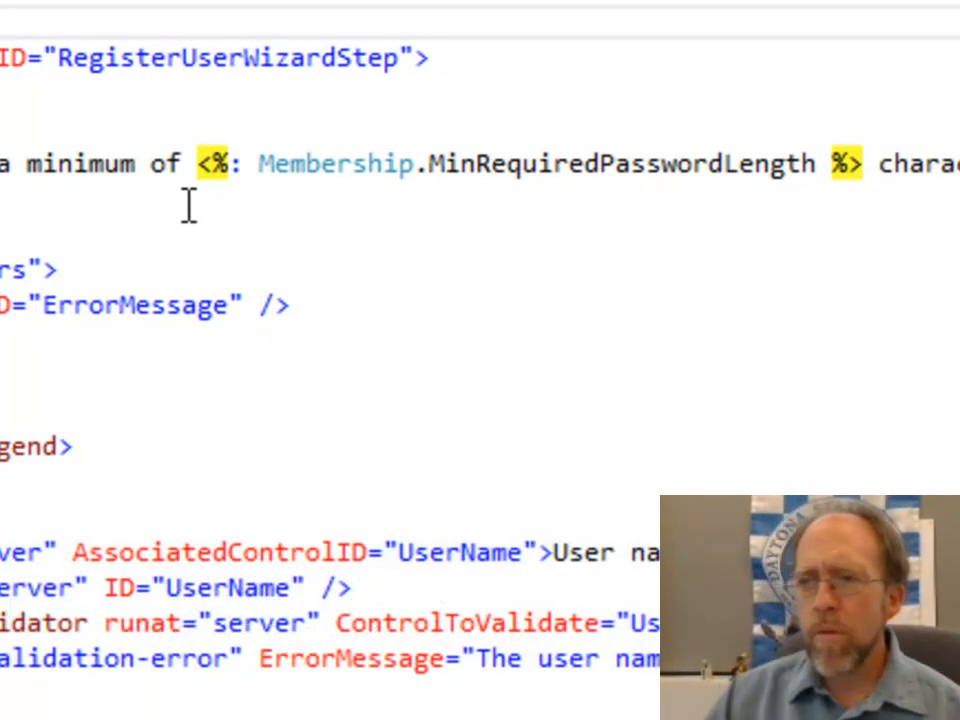
pyautogui.moveTo(335, 164)
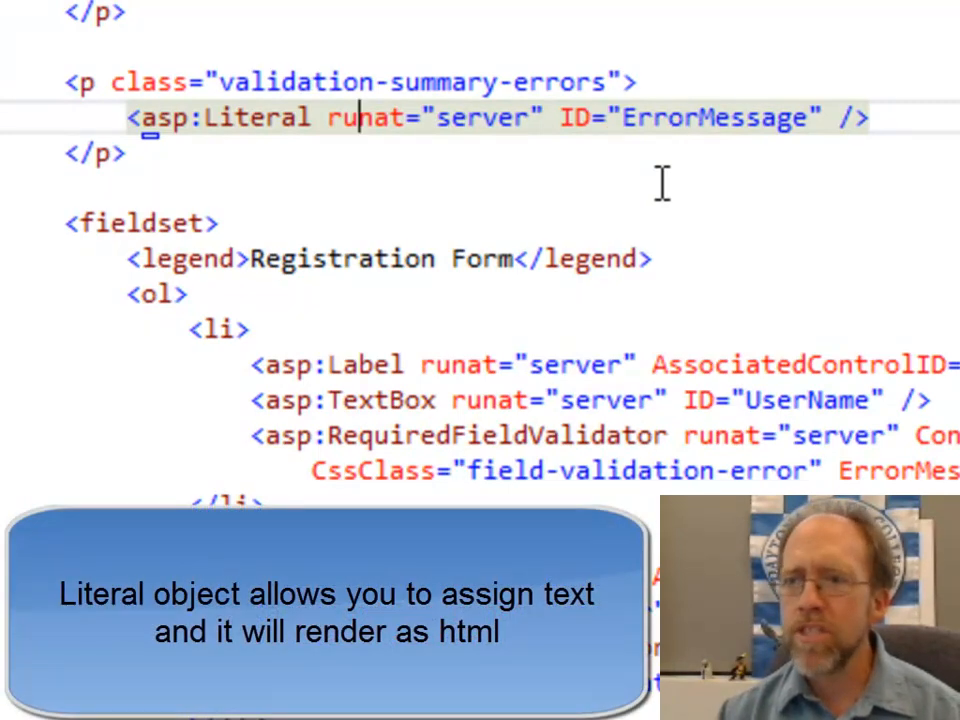
pyautogui.scroll(-3)
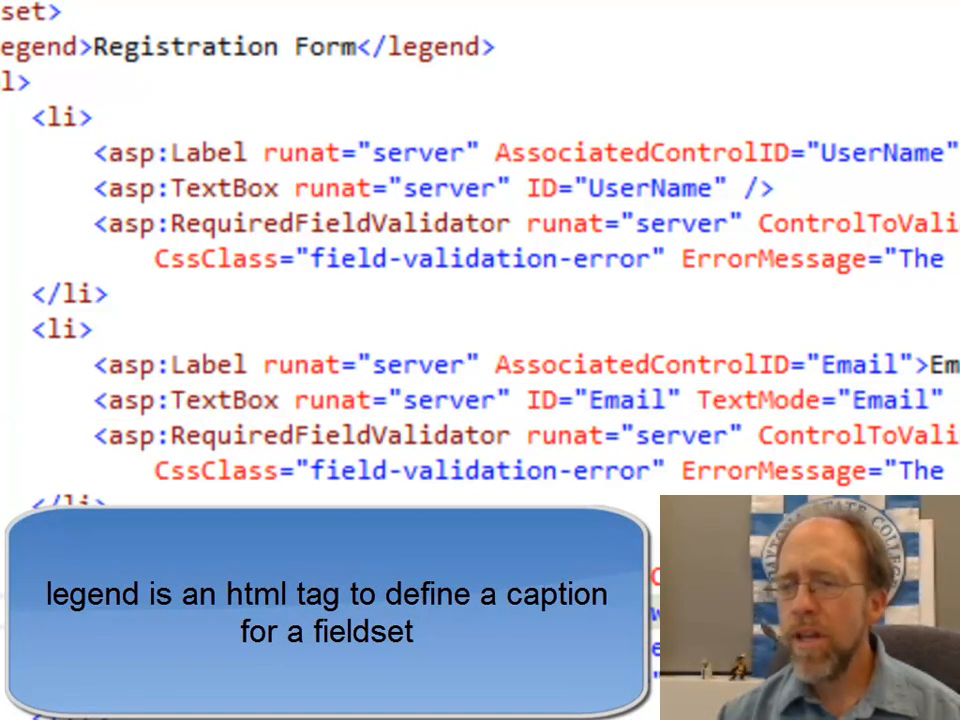
pyautogui.scroll(-3)
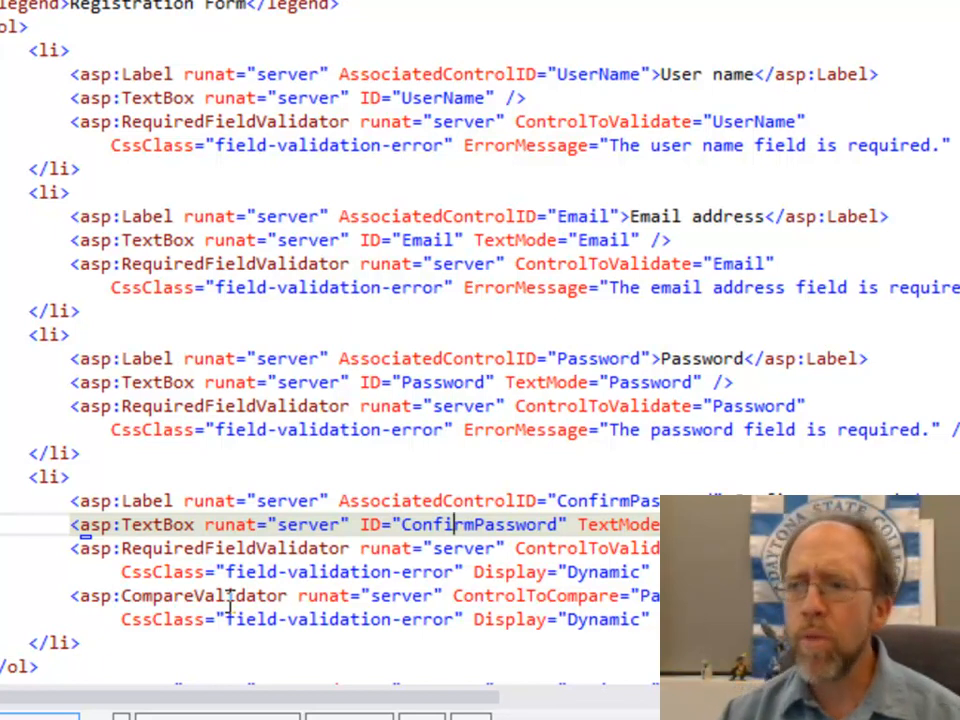
pyautogui.scroll(-3)
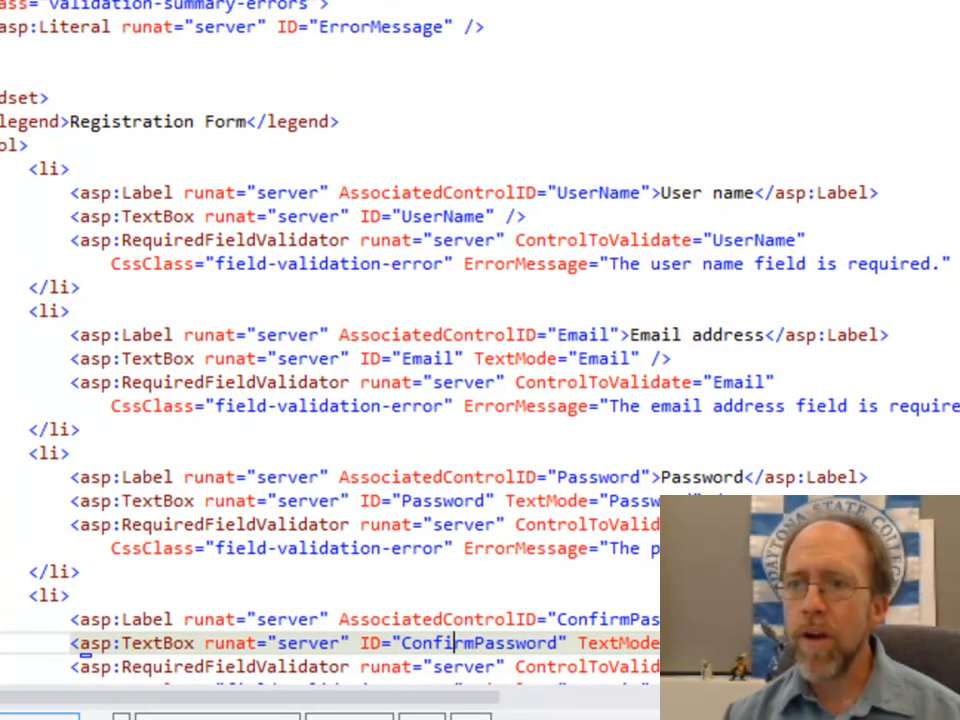
pyautogui.scroll(-3)
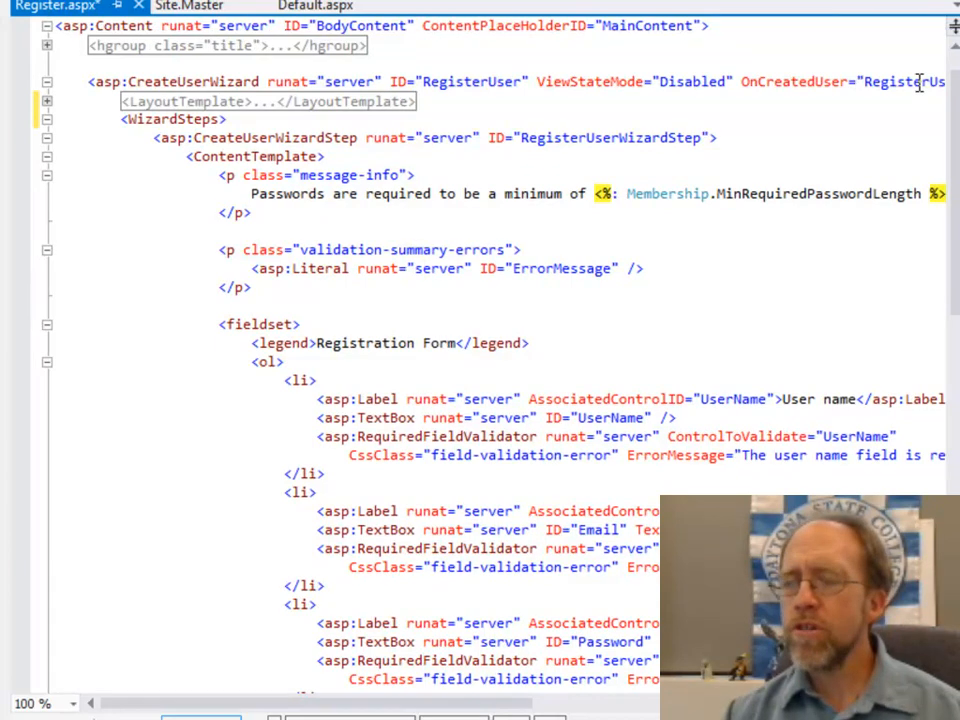
pyautogui.moveTo(930, 128)
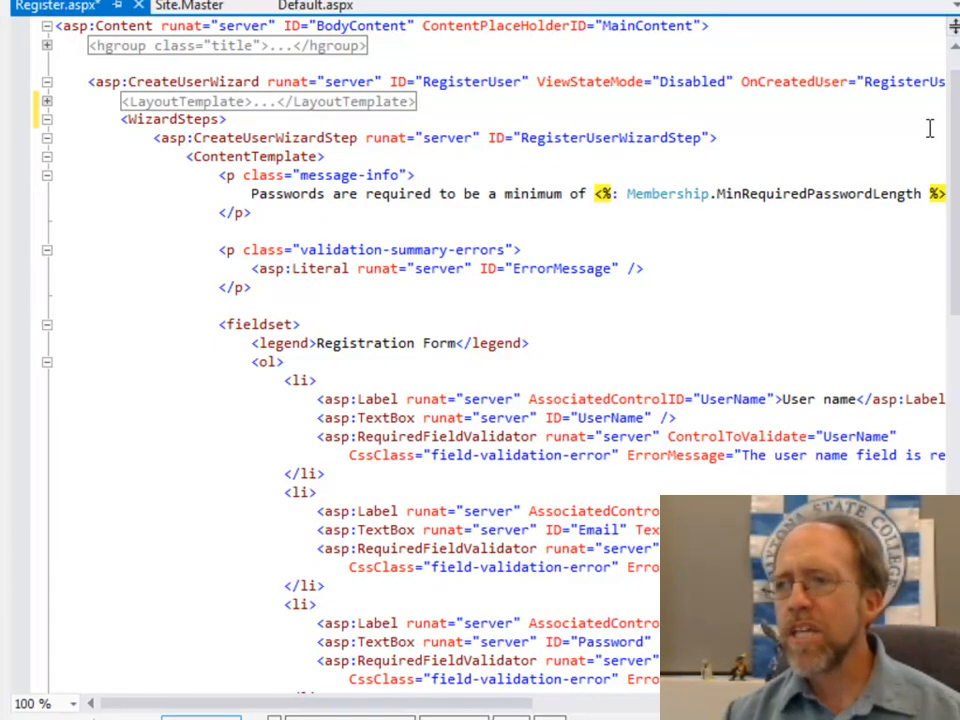
pyautogui.scroll(-3)
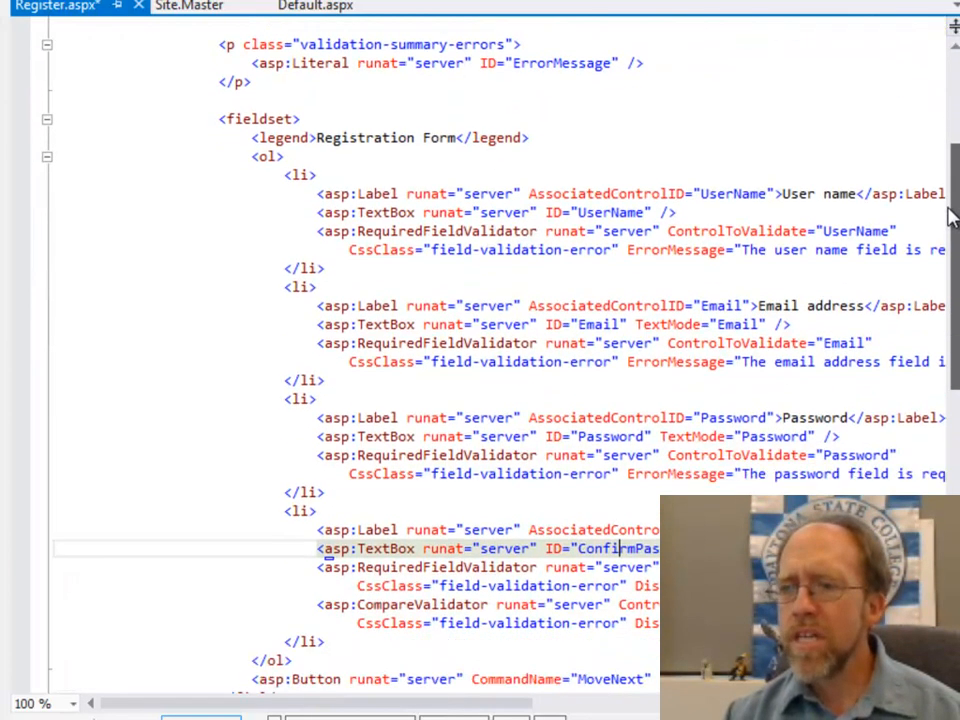
pyautogui.scroll(-3)
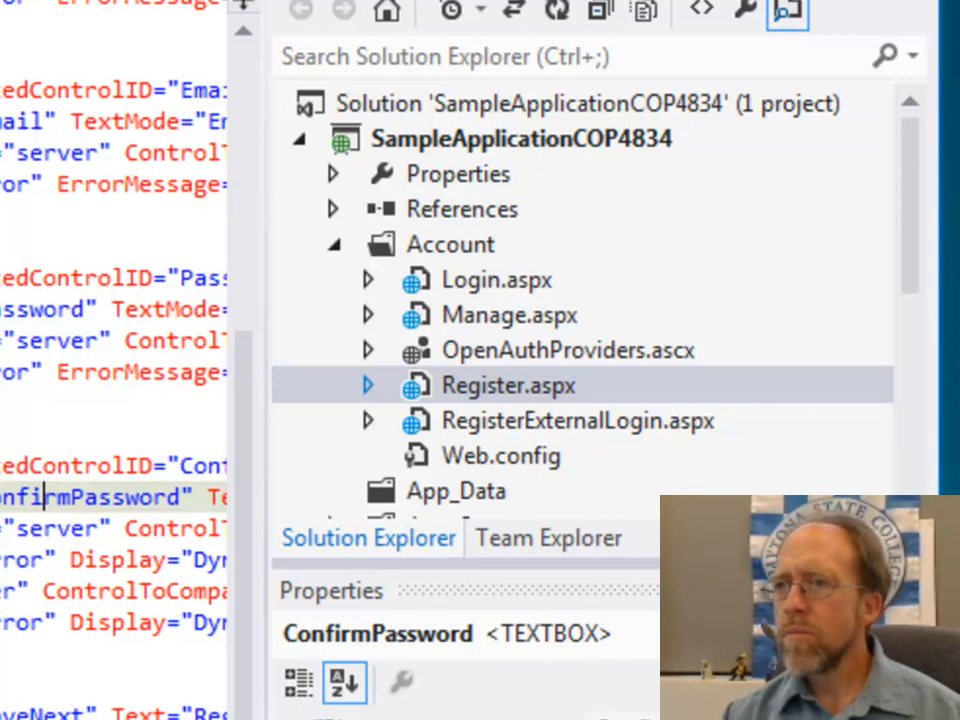
# Open Register.aspx.cs and review RegisterUser_CreatedUser's OpenAuth.IsLocalUrl(continueUrl) redirect check
pyautogui.click(508, 384)
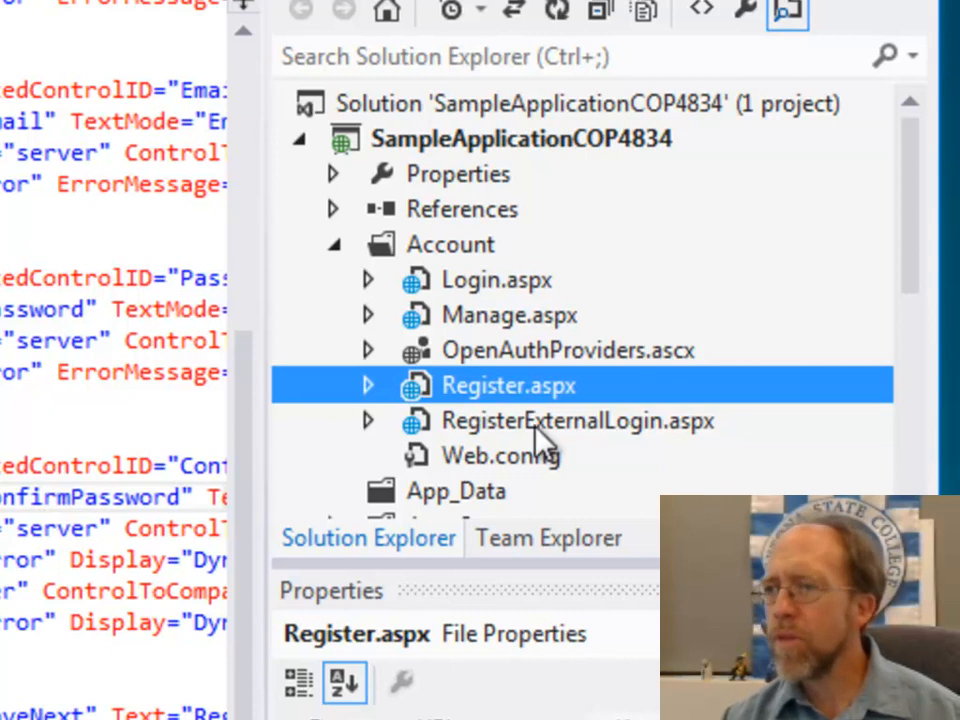
pyautogui.click(368, 384)
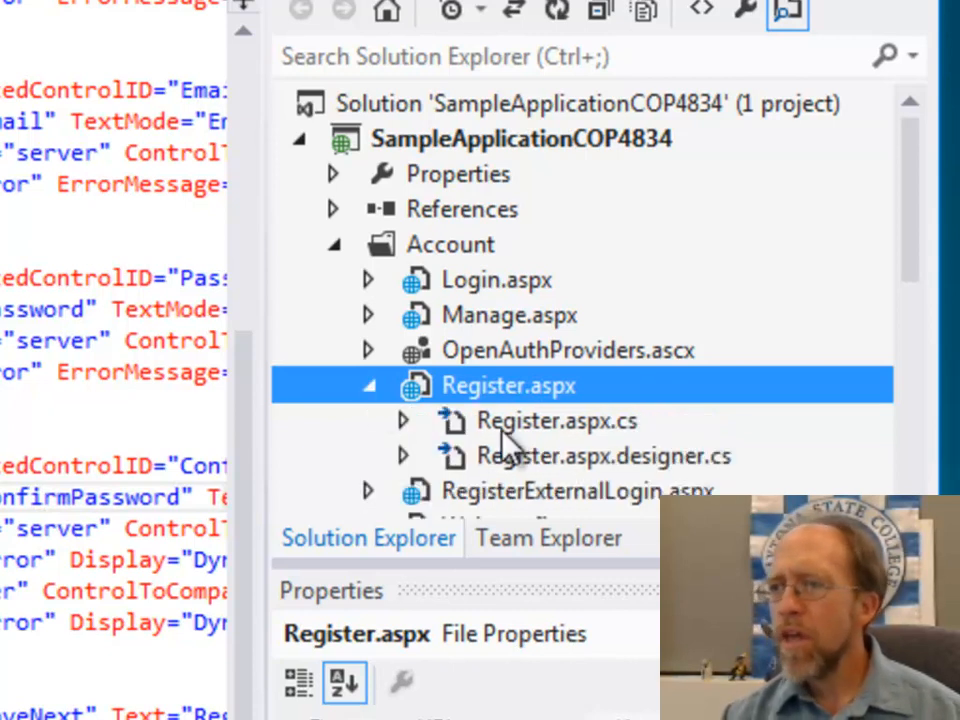
pyautogui.click(556, 420)
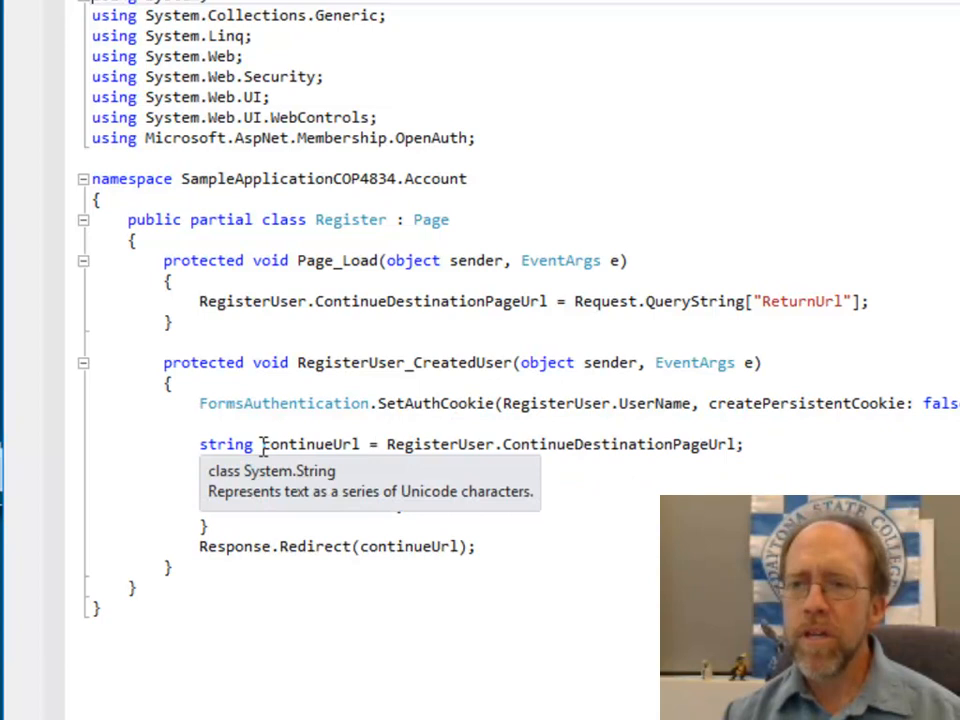
pyautogui.write('if (!OpenAuth.IsLocalUrl(continueUrl))')
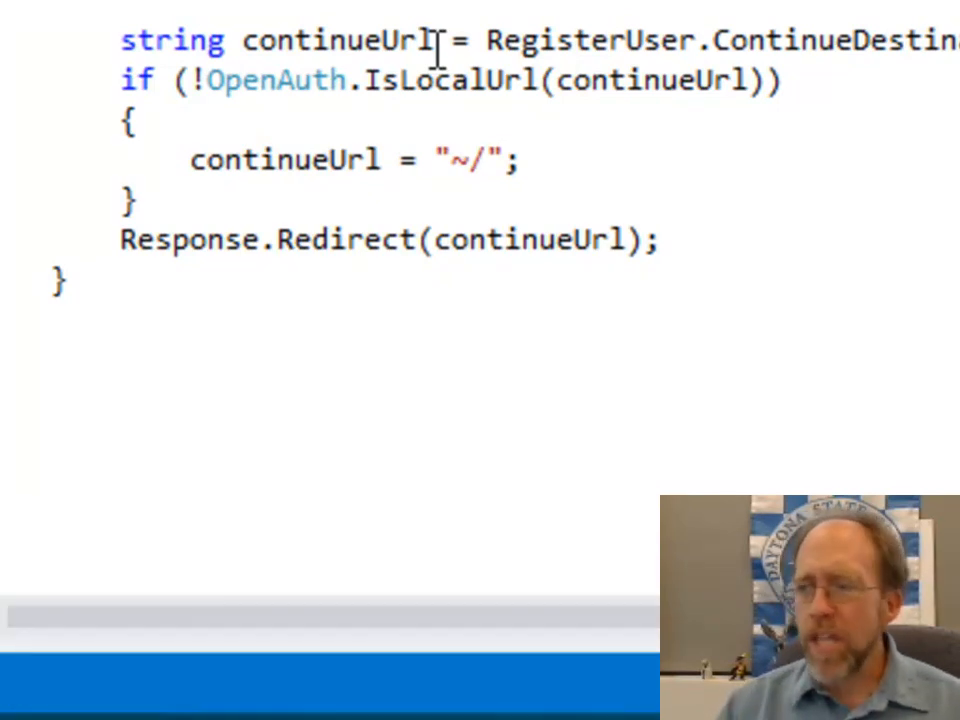
pyautogui.scroll(-3)
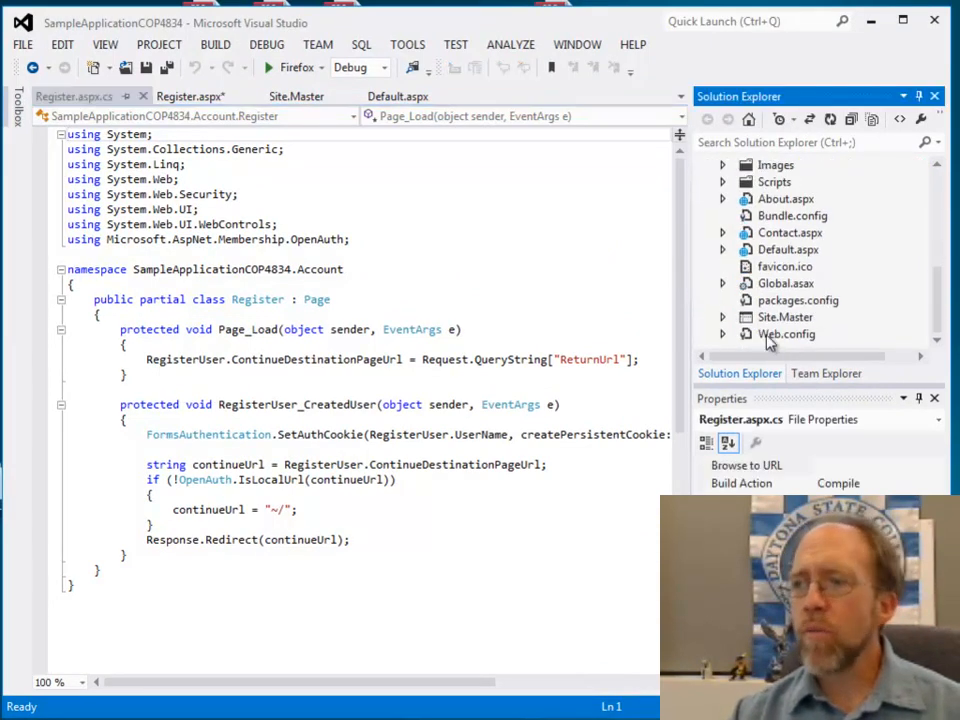
# Open Web.config and scroll through its profile, membership and roleManager provider sections
pyautogui.doubleClick(785, 332)
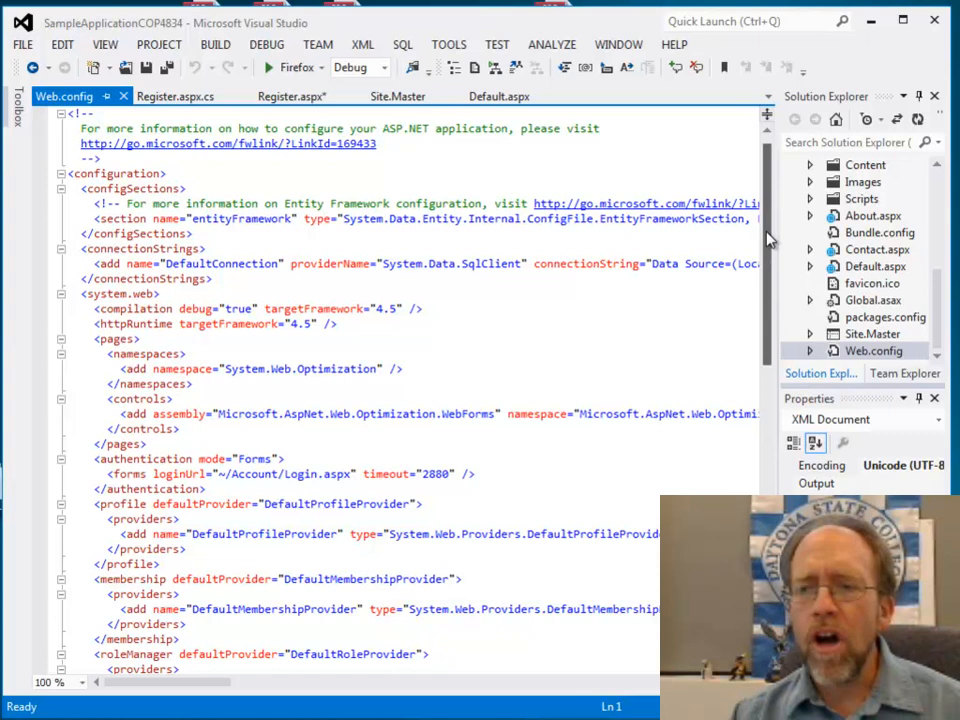
pyautogui.scroll(-3)
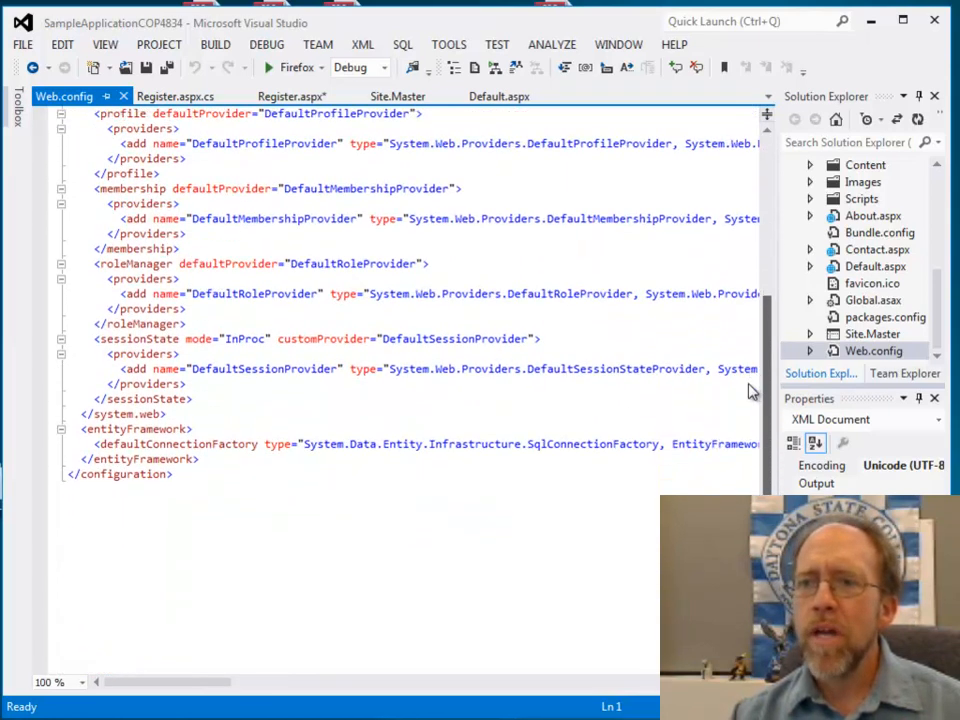
pyautogui.scroll(3)
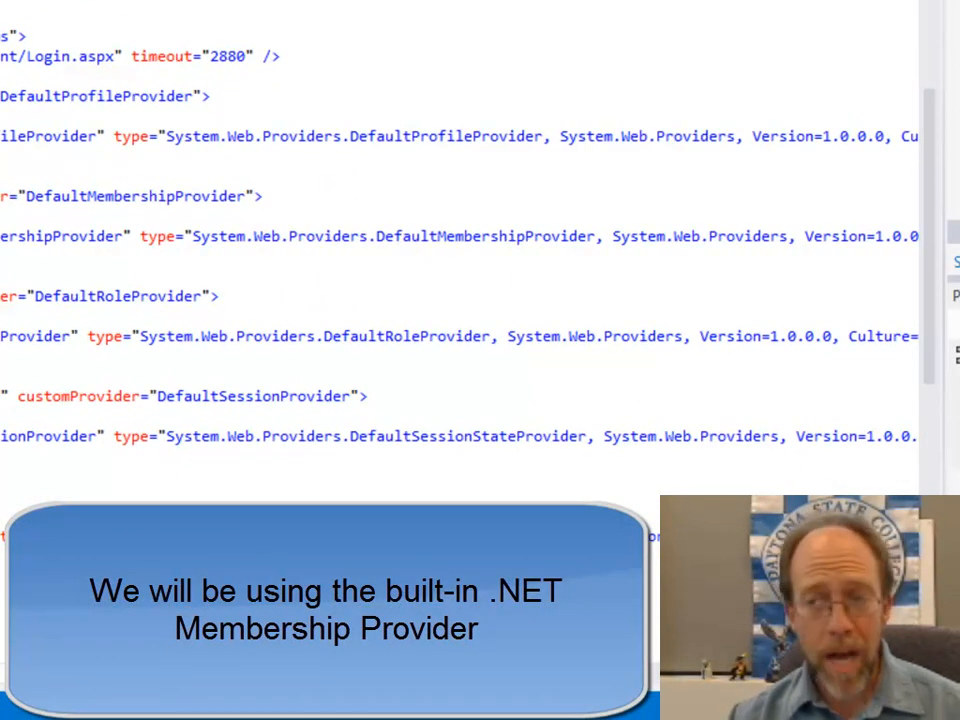
pyautogui.hscroll(3)
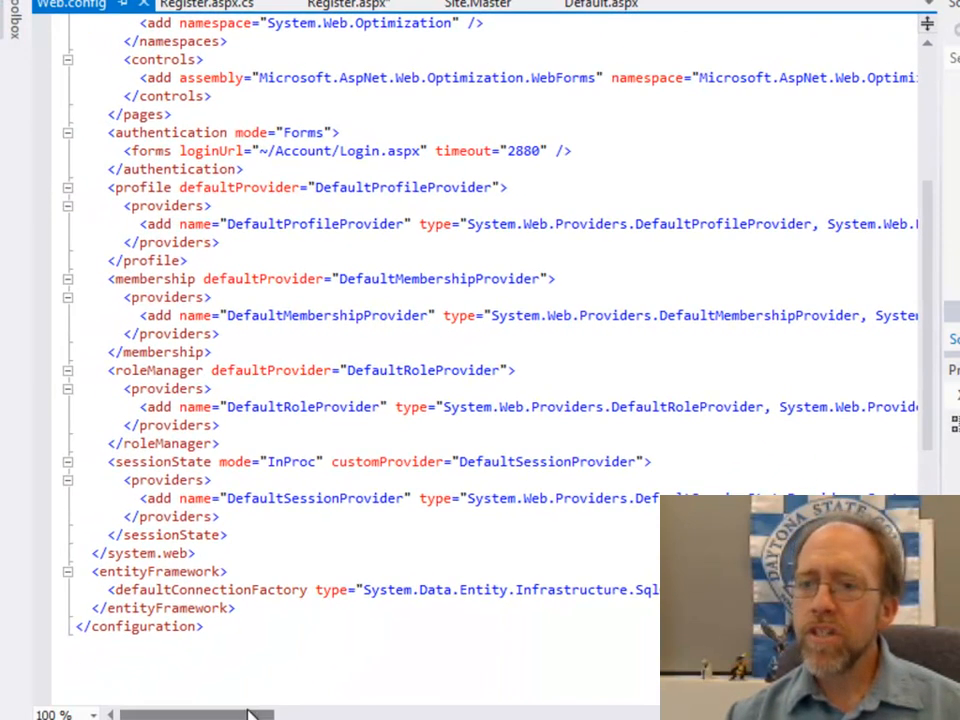
# Scroll Web.config to the providers' connectionStringName attributes before returning to Register.aspx
pyautogui.hscroll(3)
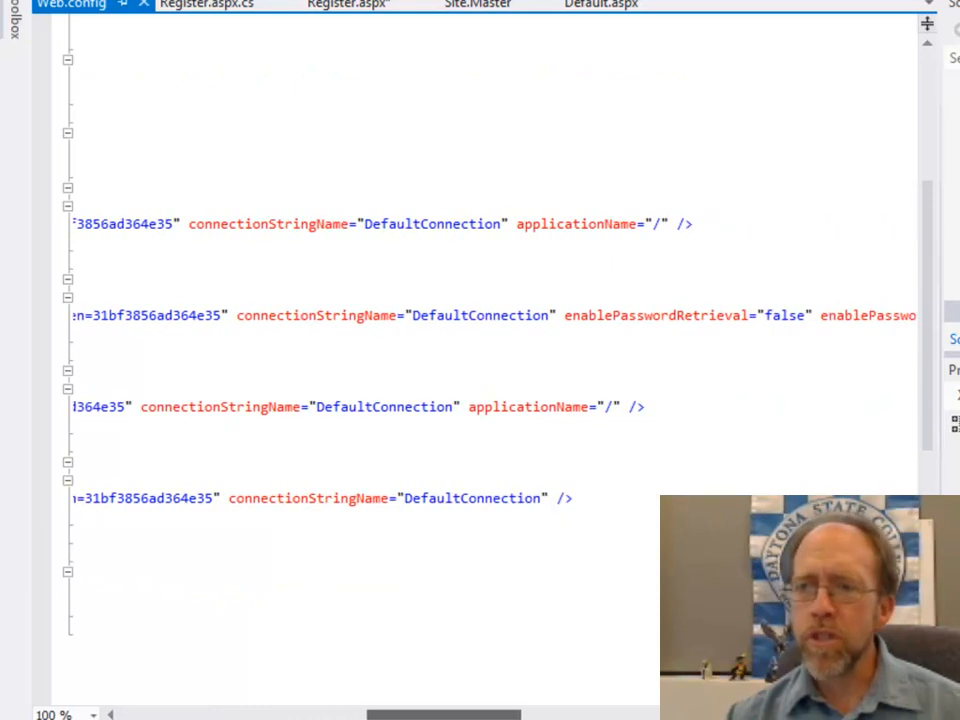
pyautogui.moveTo(372, 320)
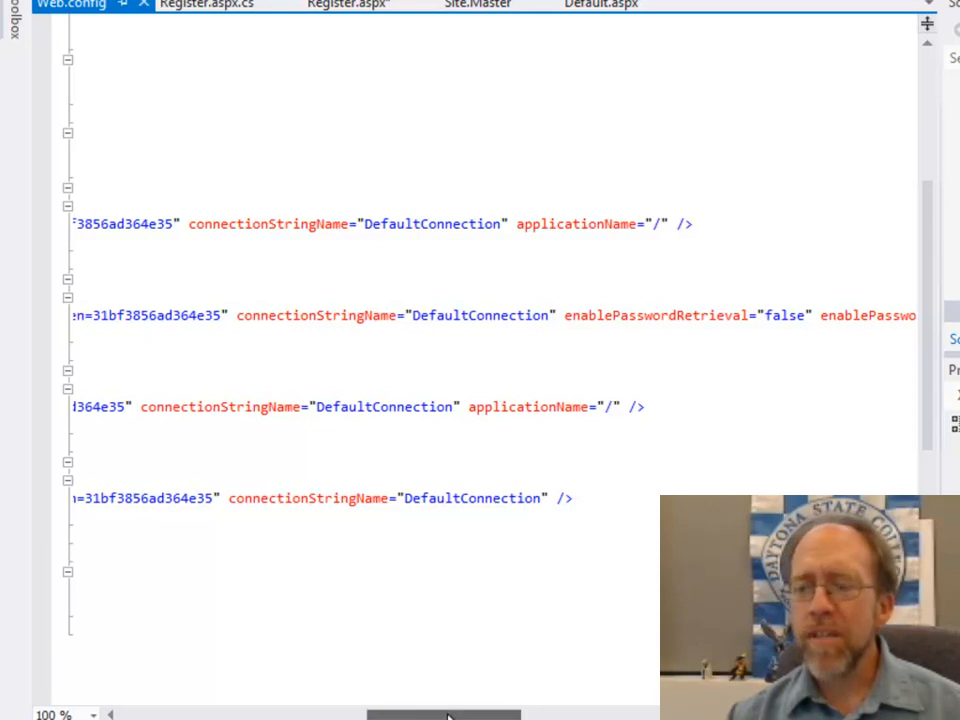
pyautogui.scroll(-3)
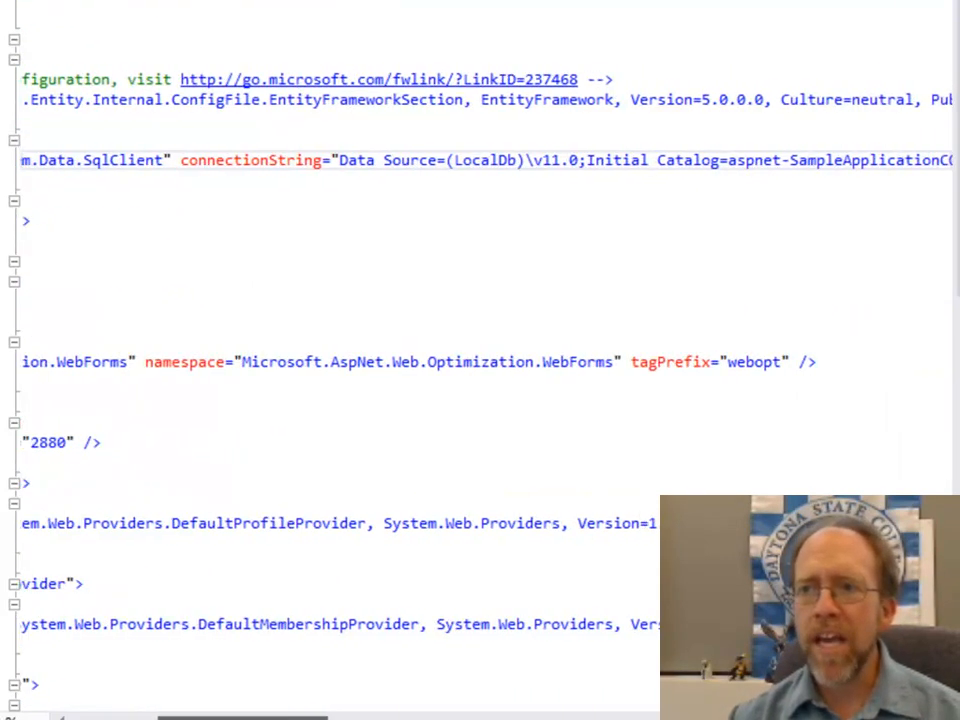
pyautogui.hscroll(3)
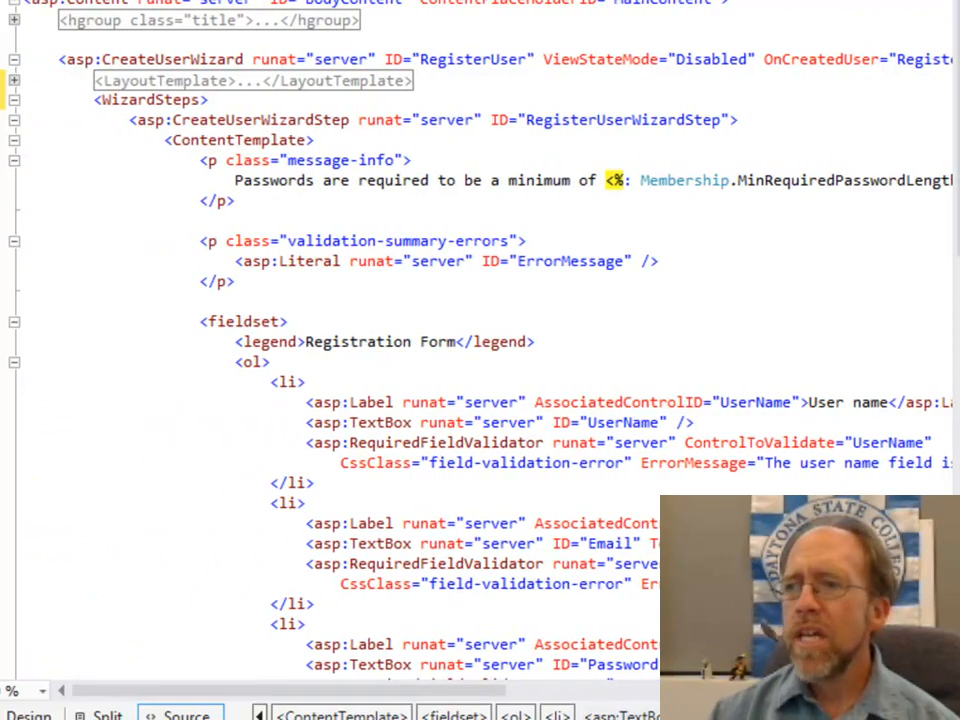
# Scroll Register.aspx down through the Registration Form fieldset to the ConfirmPassword validators
pyautogui.scroll(-3)
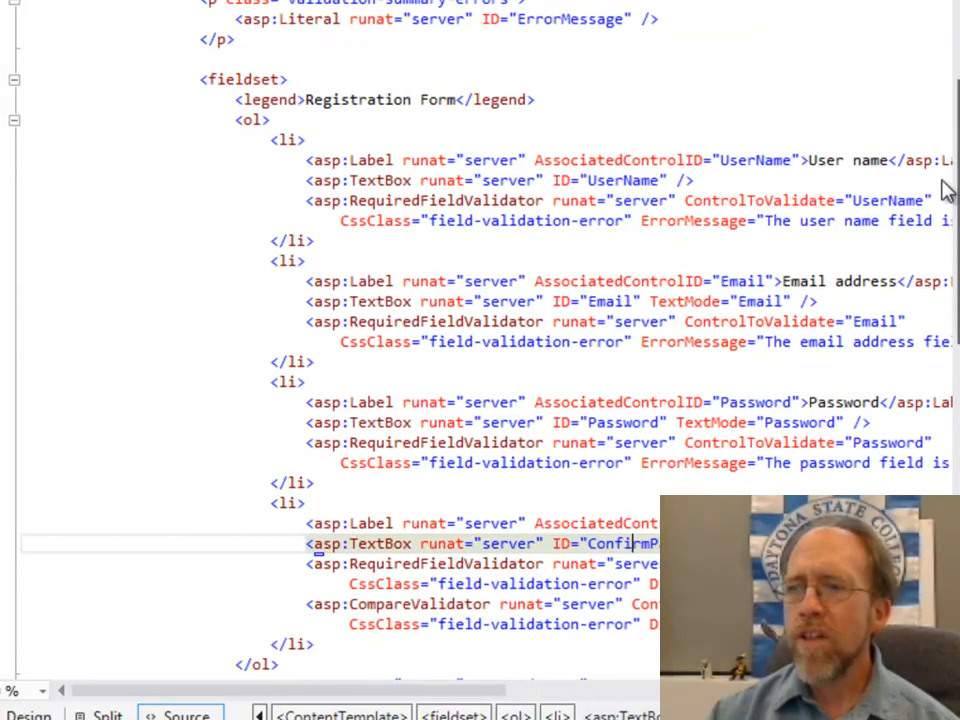
pyautogui.scroll(-3)
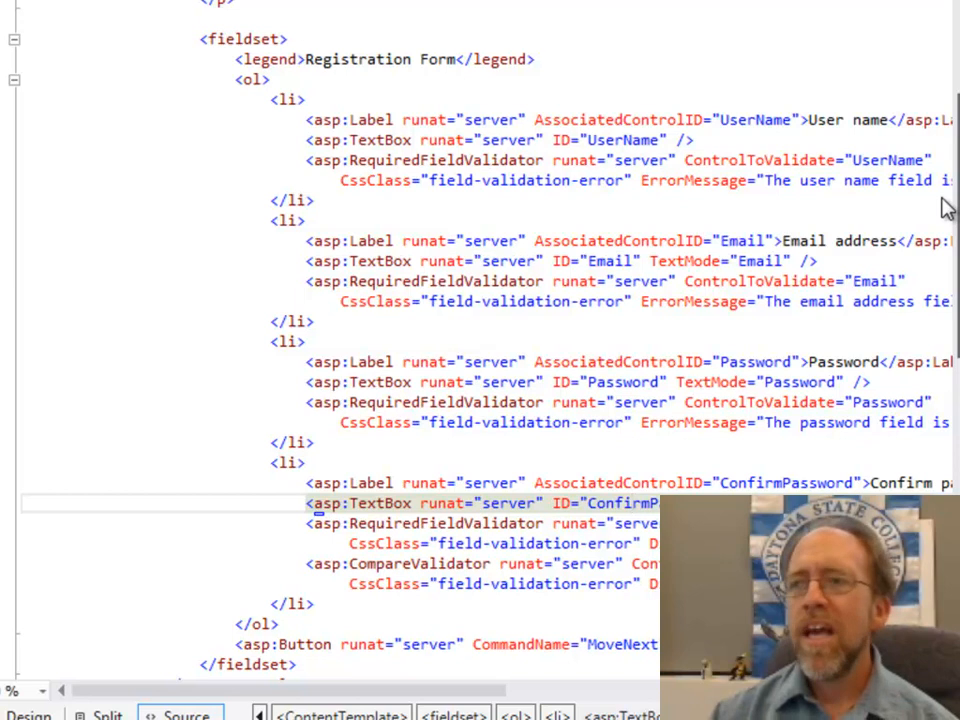
pyautogui.moveTo(940, 200)
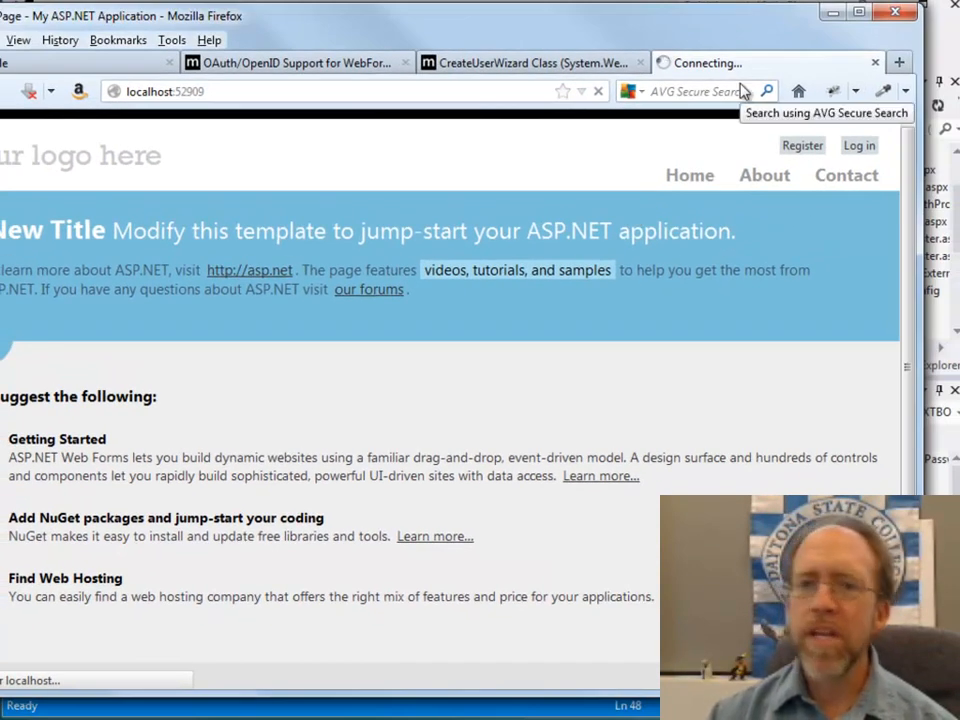
pyautogui.moveTo(344, 176)
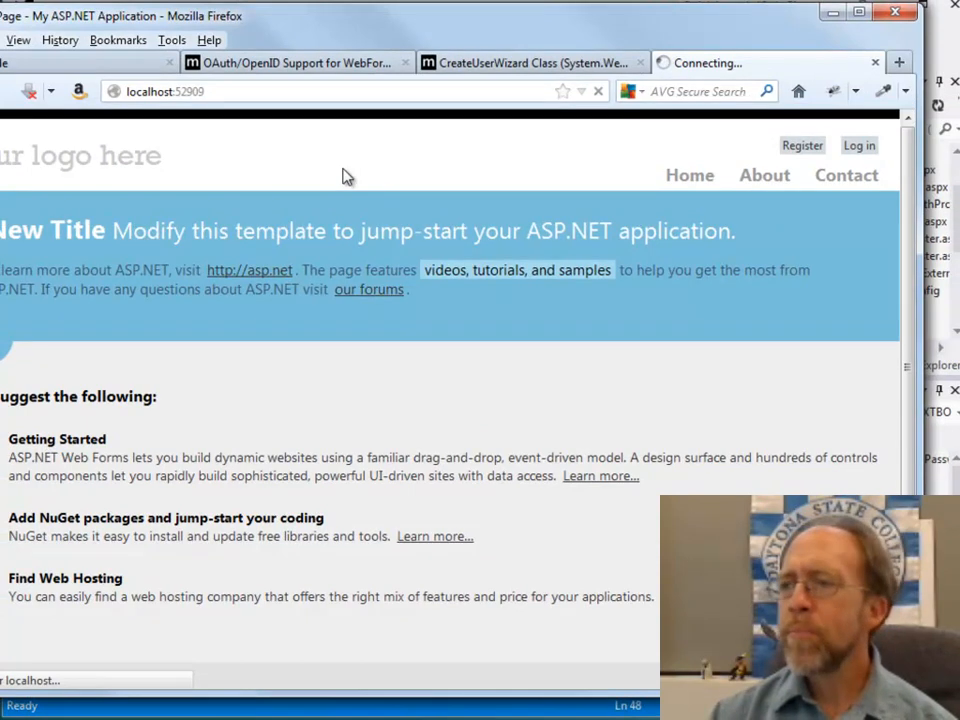
# Switch to the running app's Account/Login.aspx page in Firefox
pyautogui.click(858, 144)
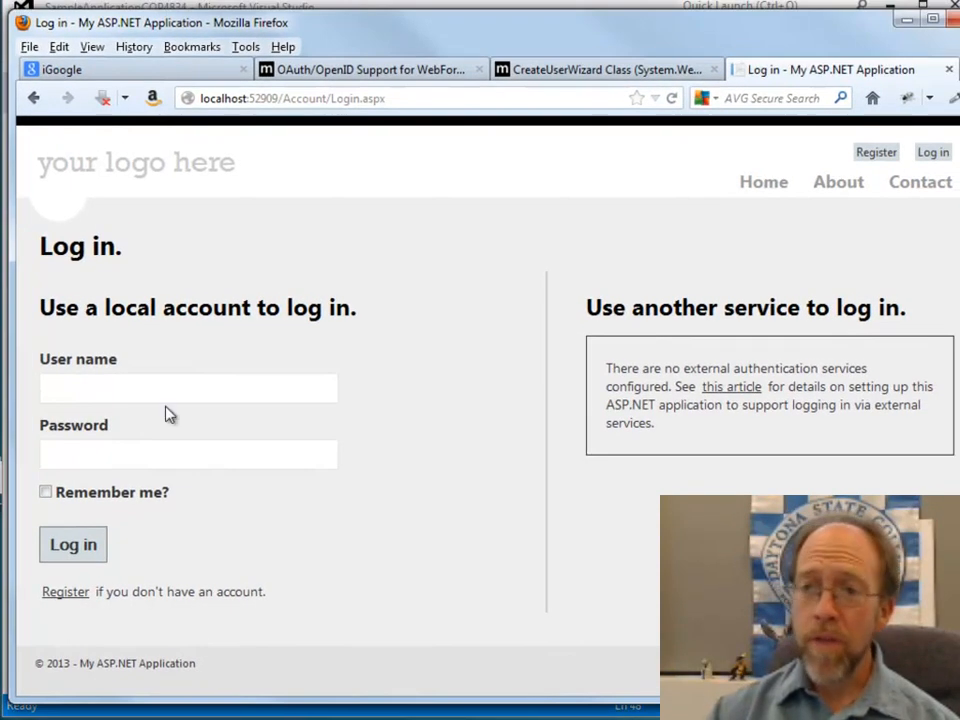
pyautogui.moveTo(470, 472)
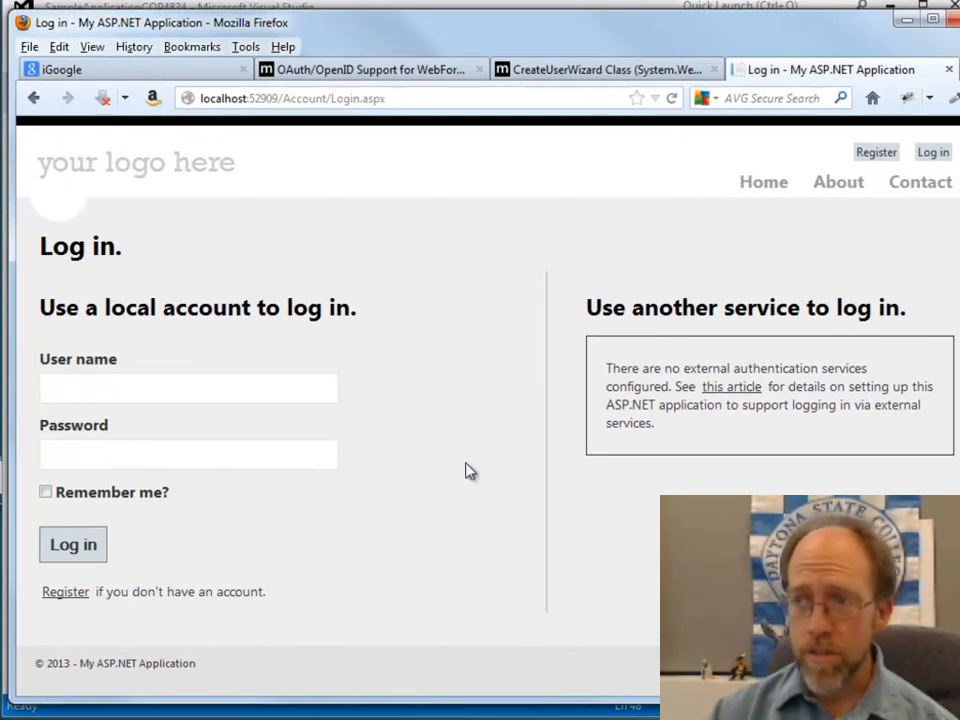
pyautogui.moveTo(756, 384)
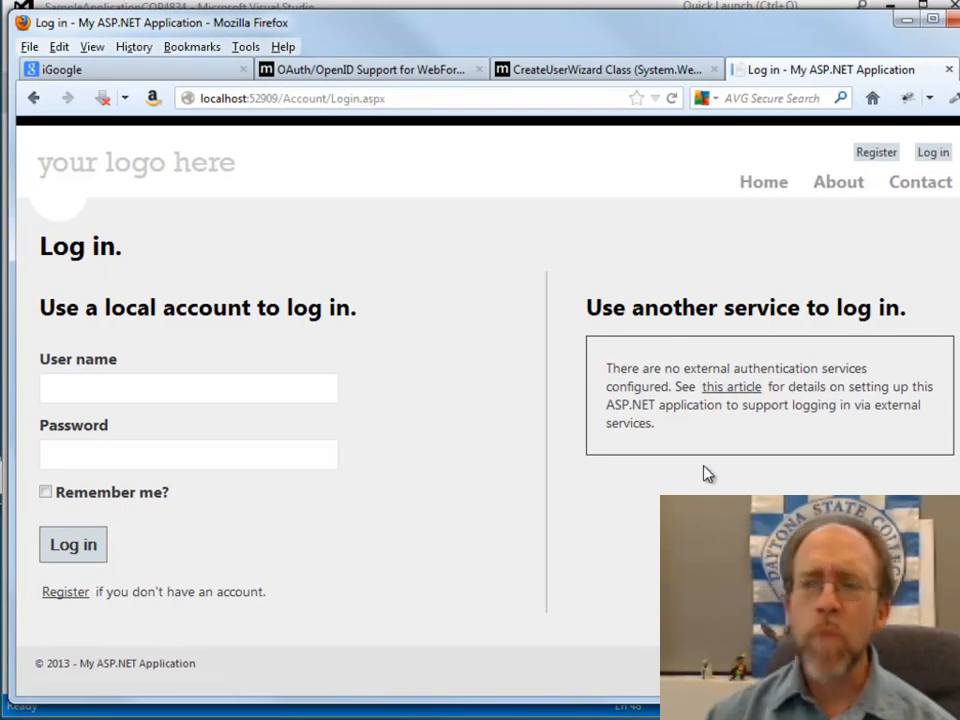
pyautogui.moveTo(732, 388)
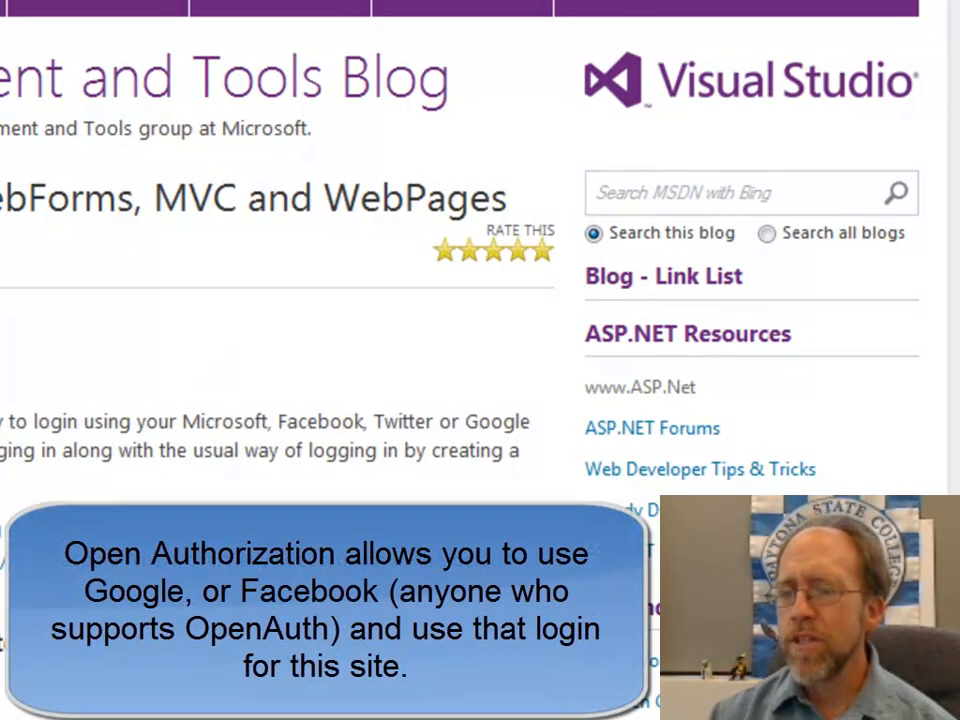
# Scroll the MSDN blog post down to the 'Steps to enable OAuth support' sections for WebForms, MVC and WebPages
pyautogui.scroll(-3)
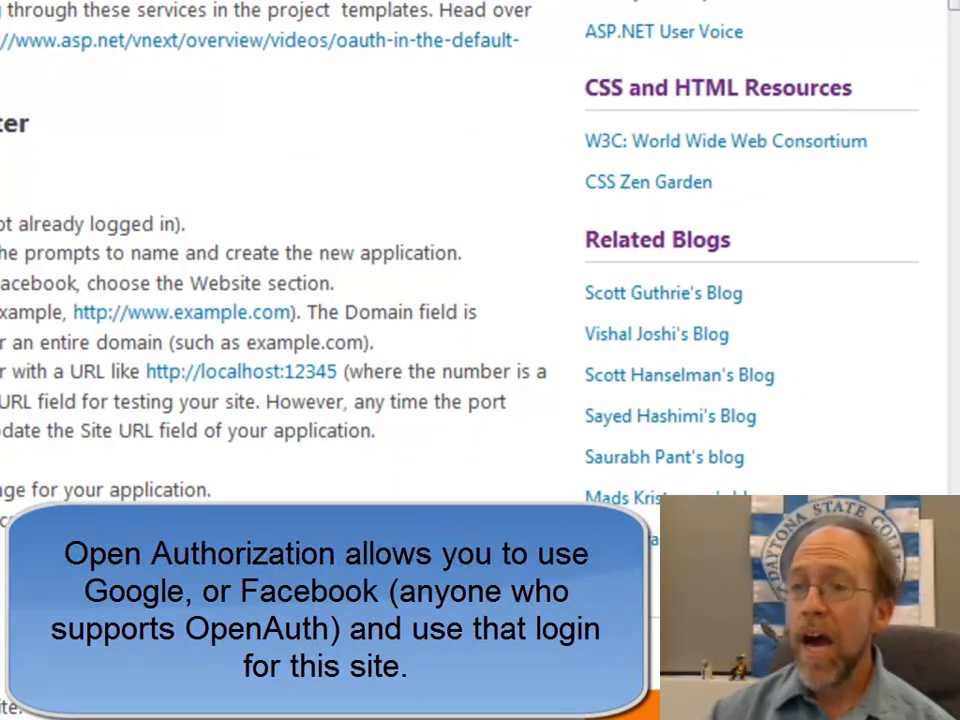
pyautogui.scroll(-3)
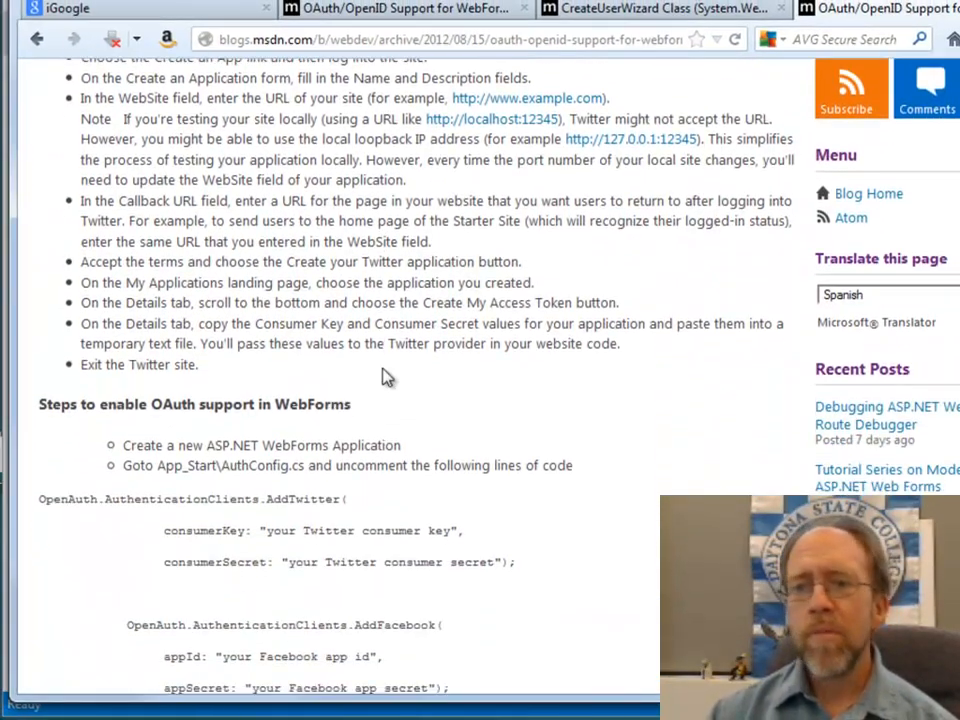
pyautogui.scroll(-3)
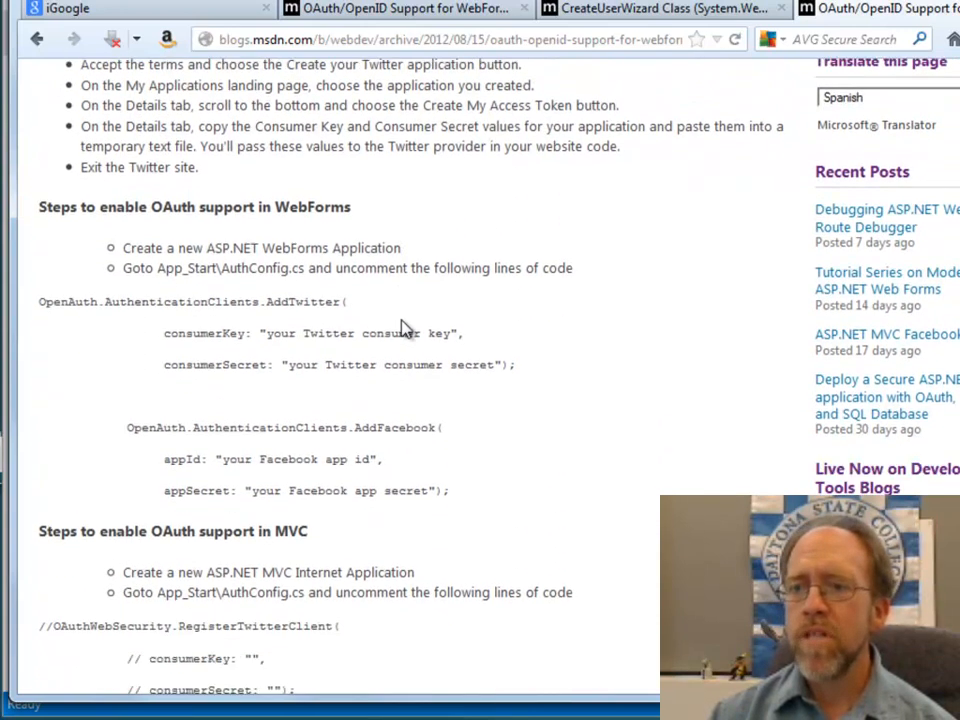
pyautogui.scroll(-3)
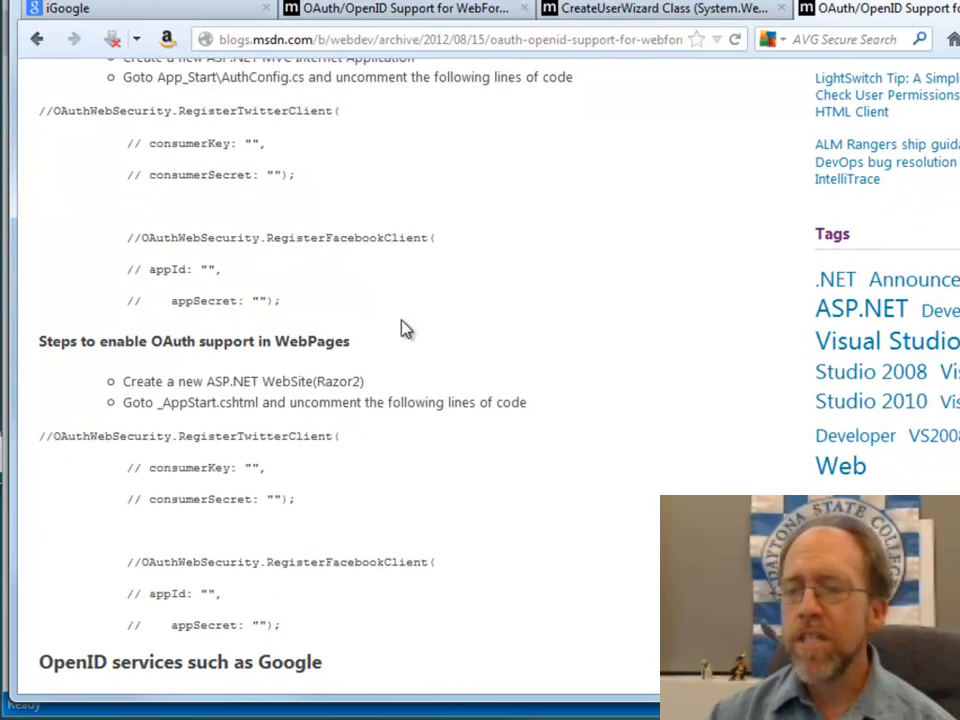
pyautogui.scroll(-3)
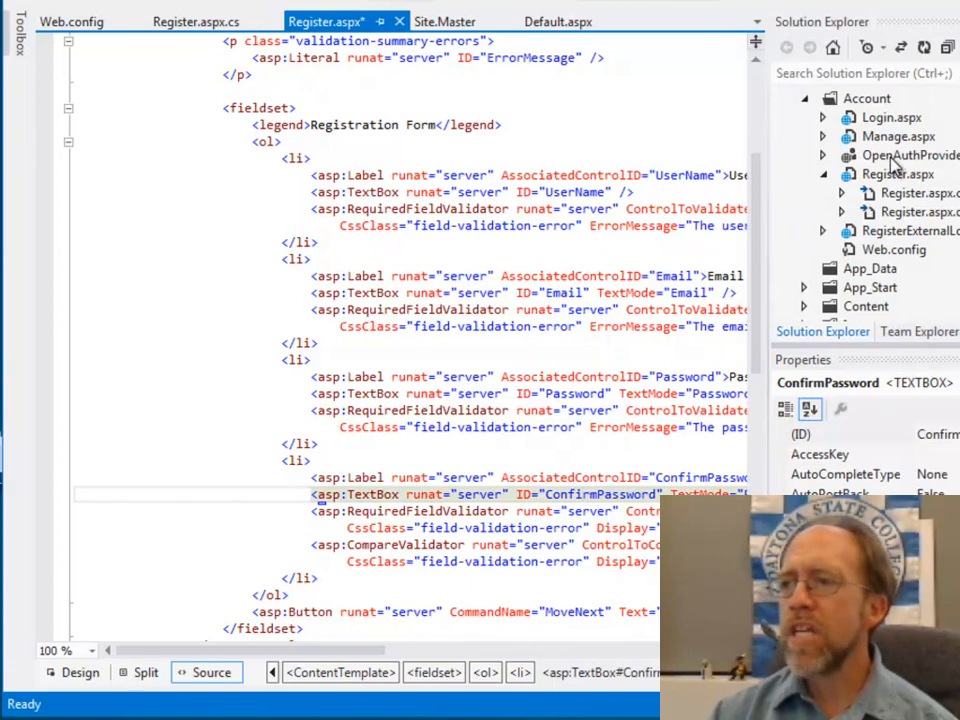
# Open OpenAuthProviders.ascx and its code-behind, then expand App_Start to reveal AuthConfig.cs
pyautogui.click(910, 156)
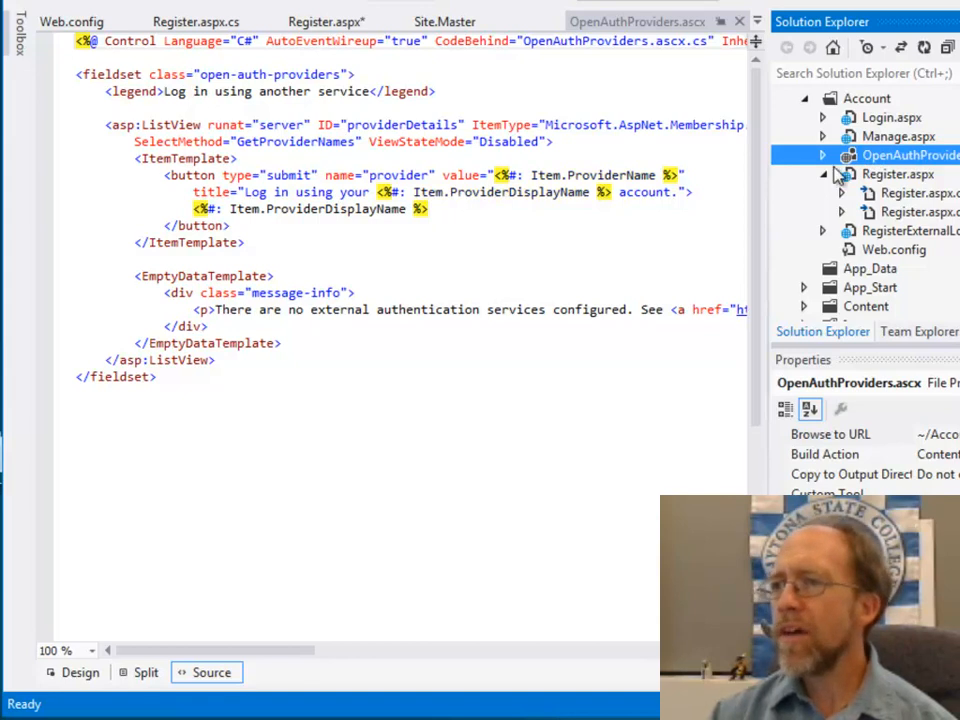
pyautogui.click(824, 156)
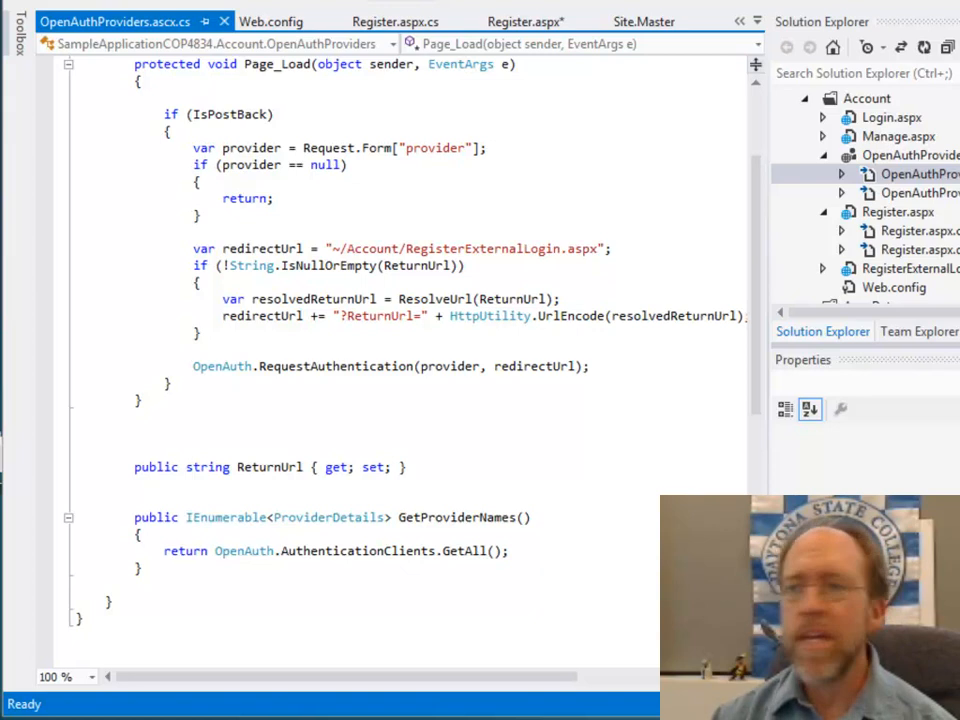
pyautogui.click(900, 156)
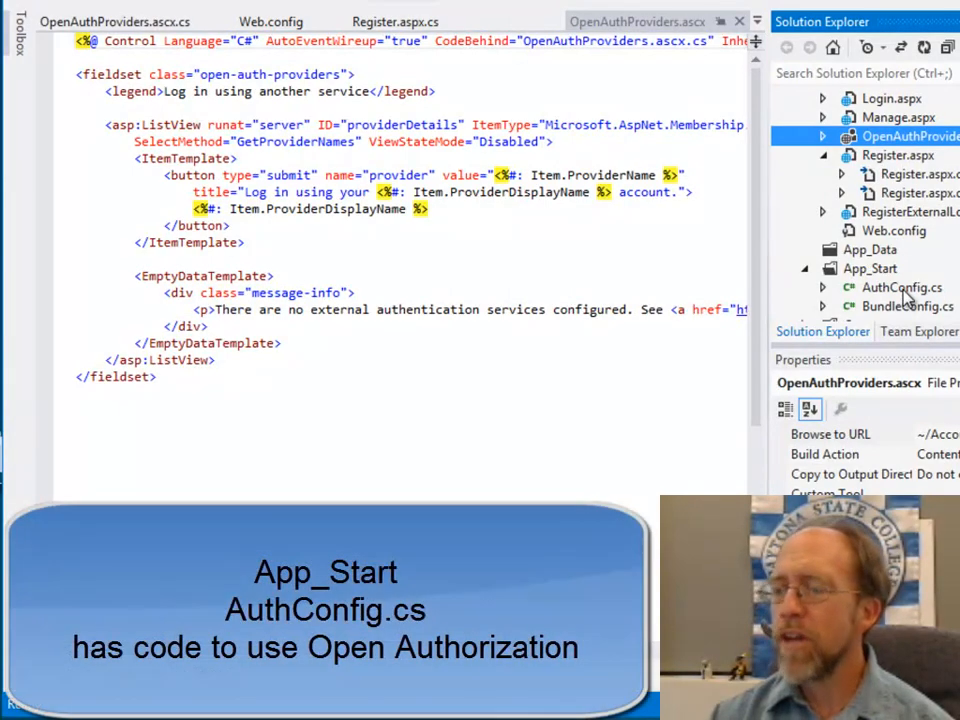
# In AuthConfig.cs uncomment OpenAuth.AuthenticationClients.AddGoogle(); and save to run the app
pyautogui.doubleClick(904, 288)
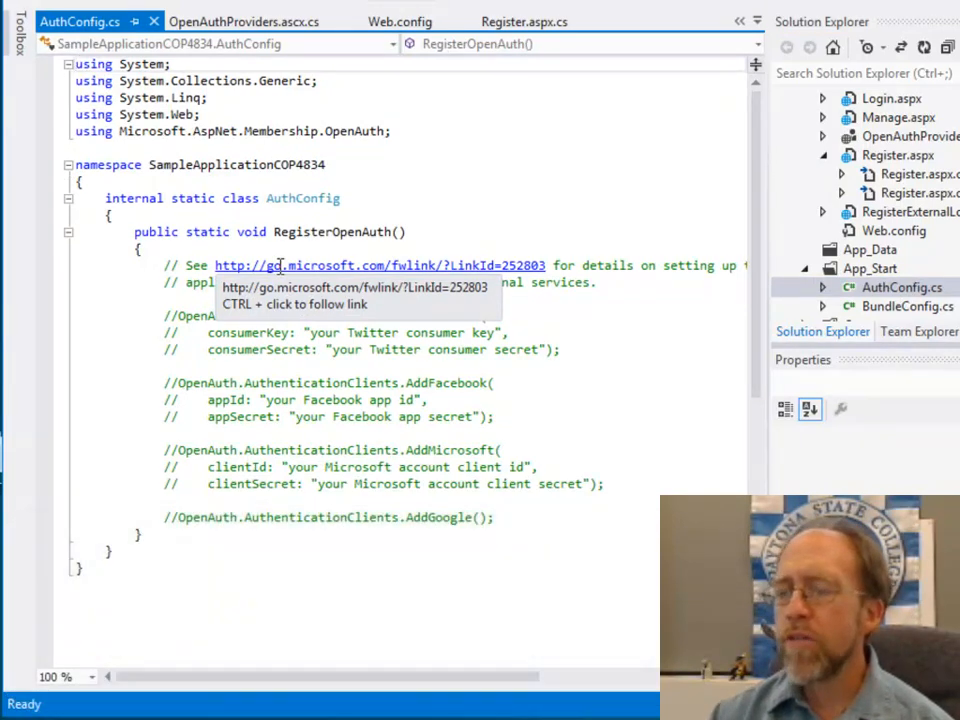
pyautogui.moveTo(176, 516)
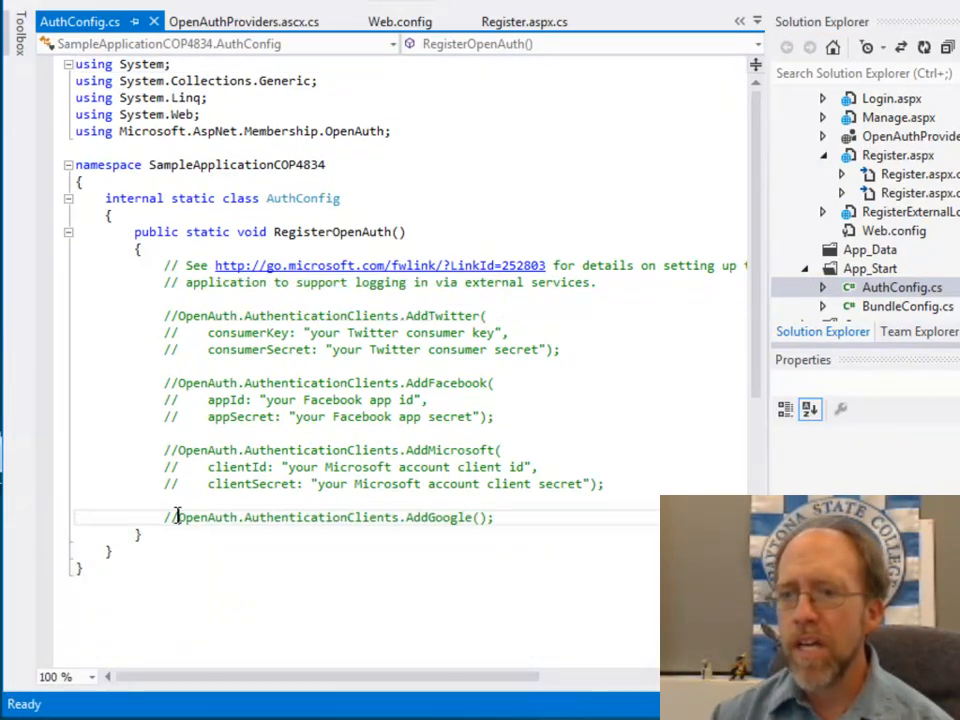
pyautogui.click(170, 516)
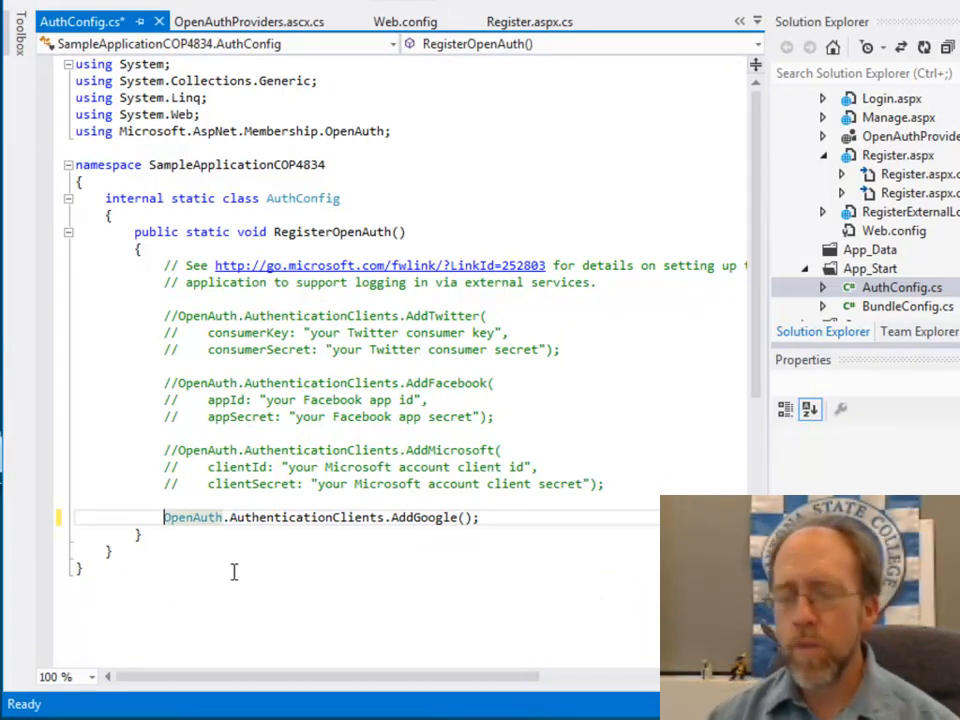
pyautogui.press('ctrl+s')
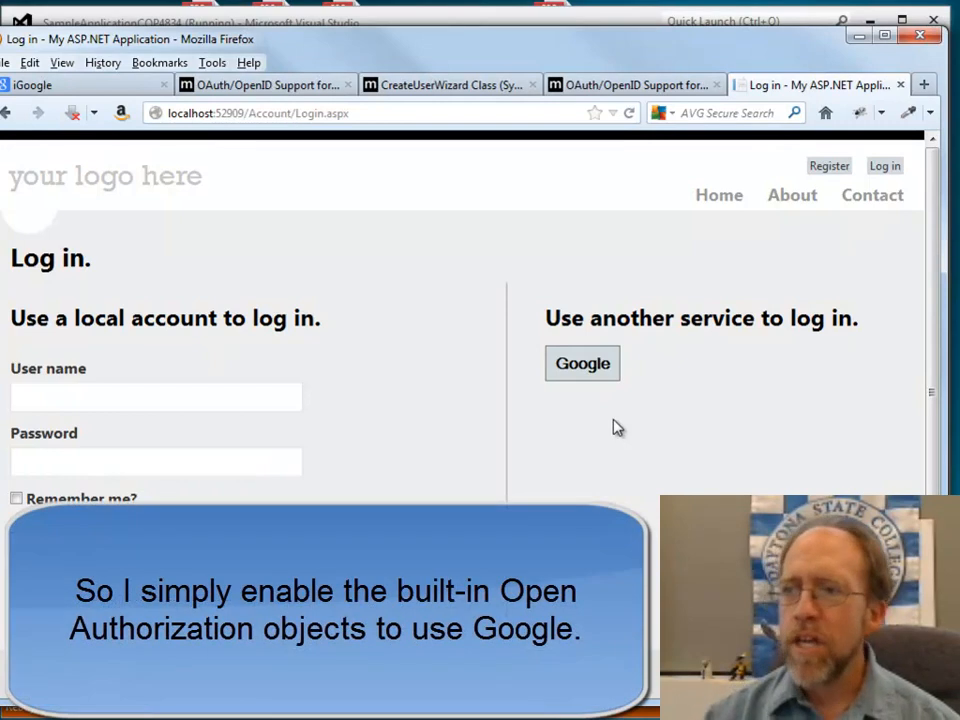
# On the Login page choose Google under 'Use another service to log in'
pyautogui.click(582, 364)
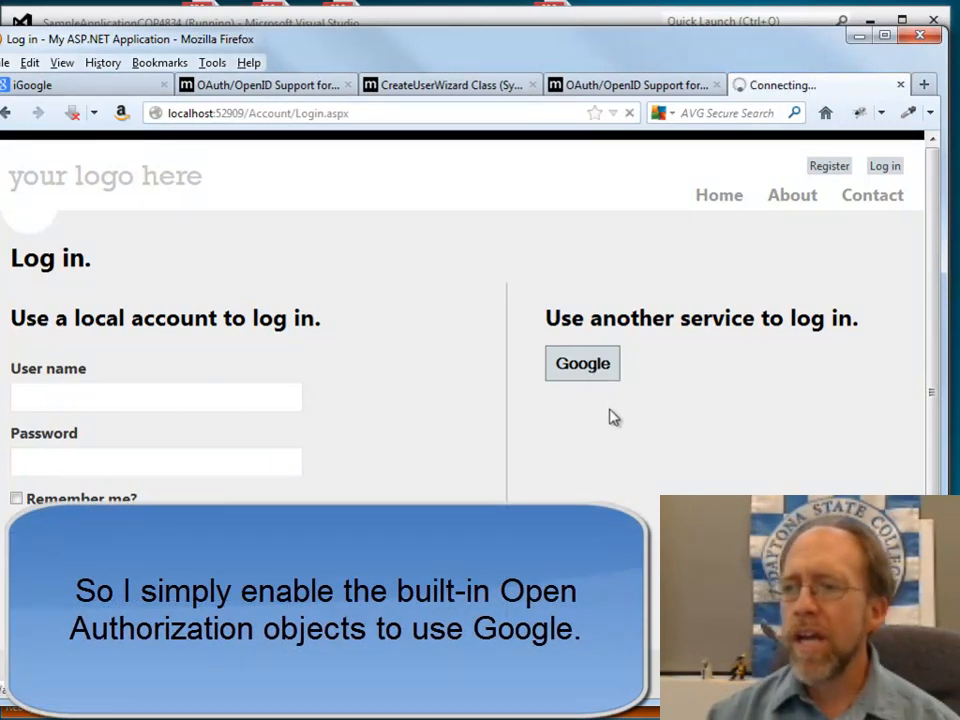
pyautogui.click(582, 364)
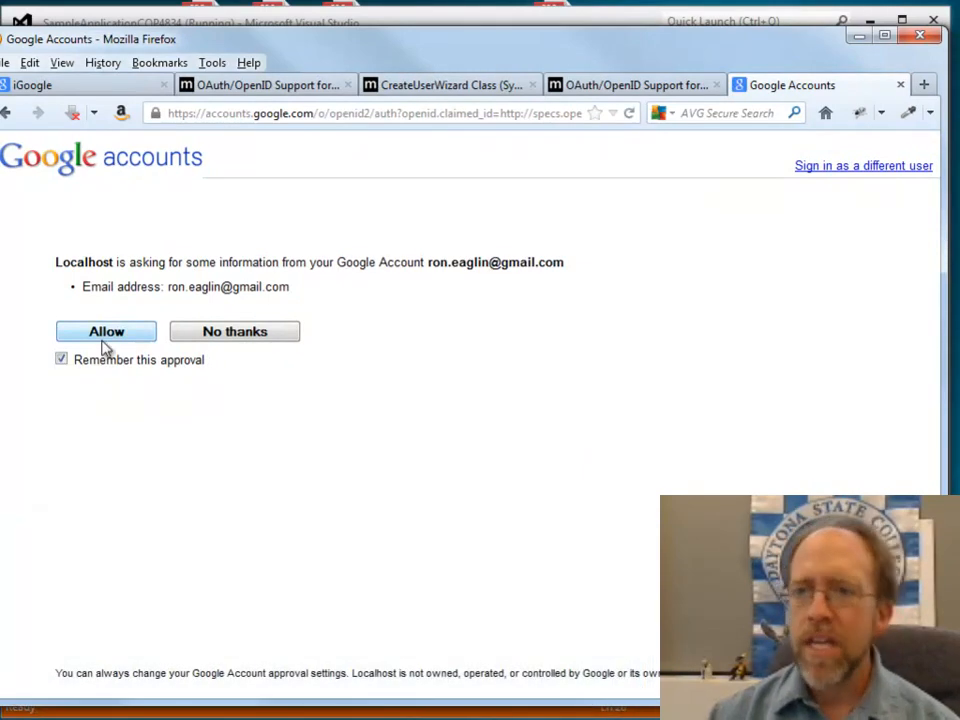
# Allow localhost to access the Google account's email on the Google Accounts approval page
pyautogui.click(106, 332)
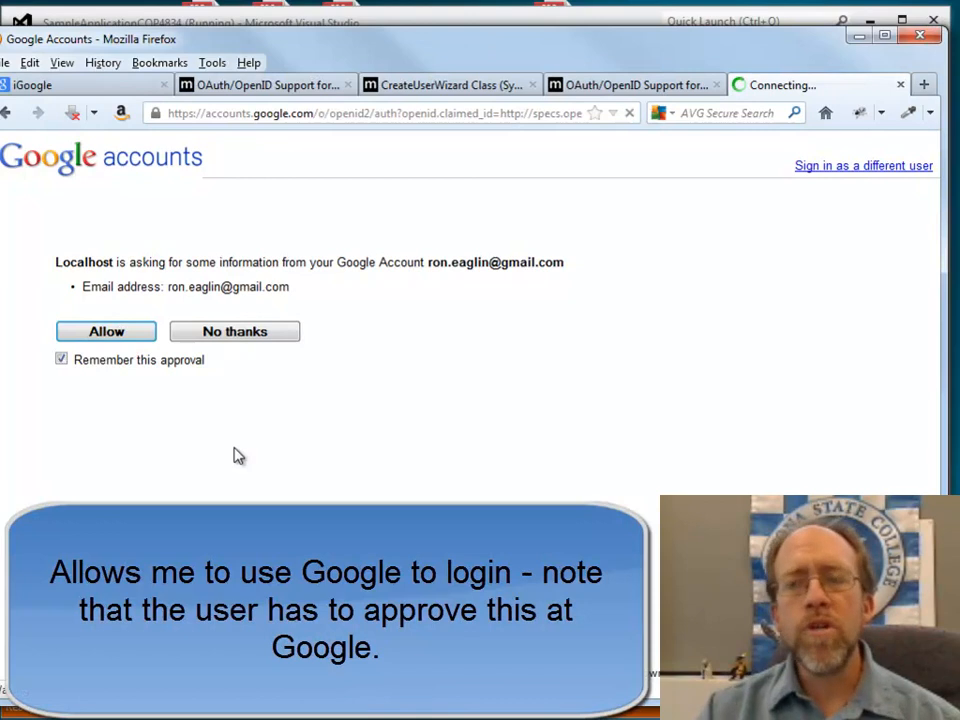
pyautogui.click(106, 332)
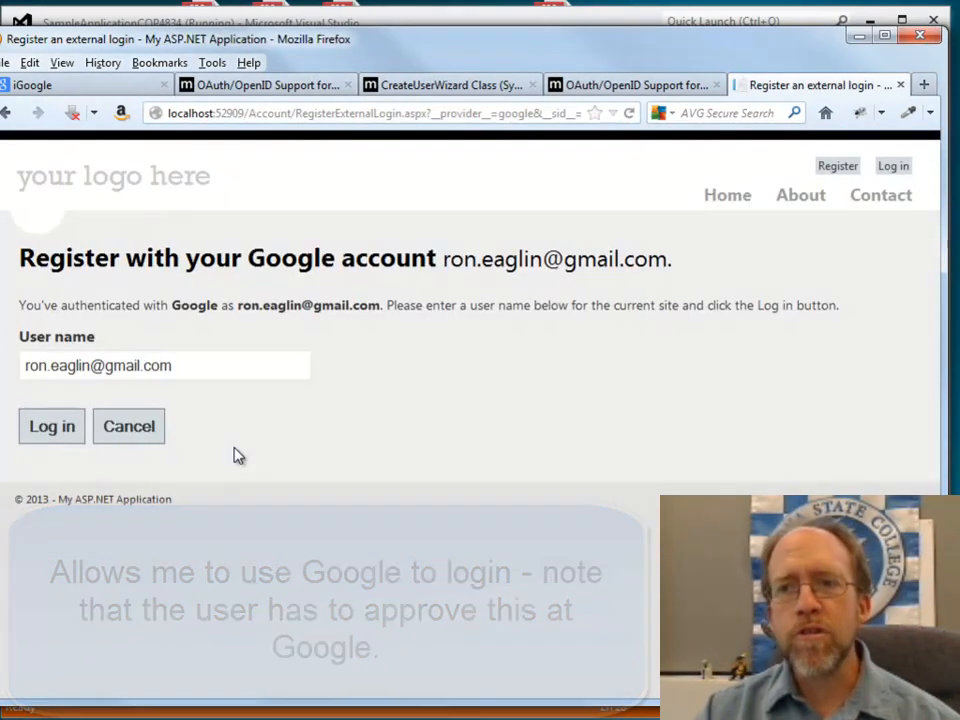
# Keep the prefilled user name and log in on 'Register with your Google account'
pyautogui.click(52, 426)
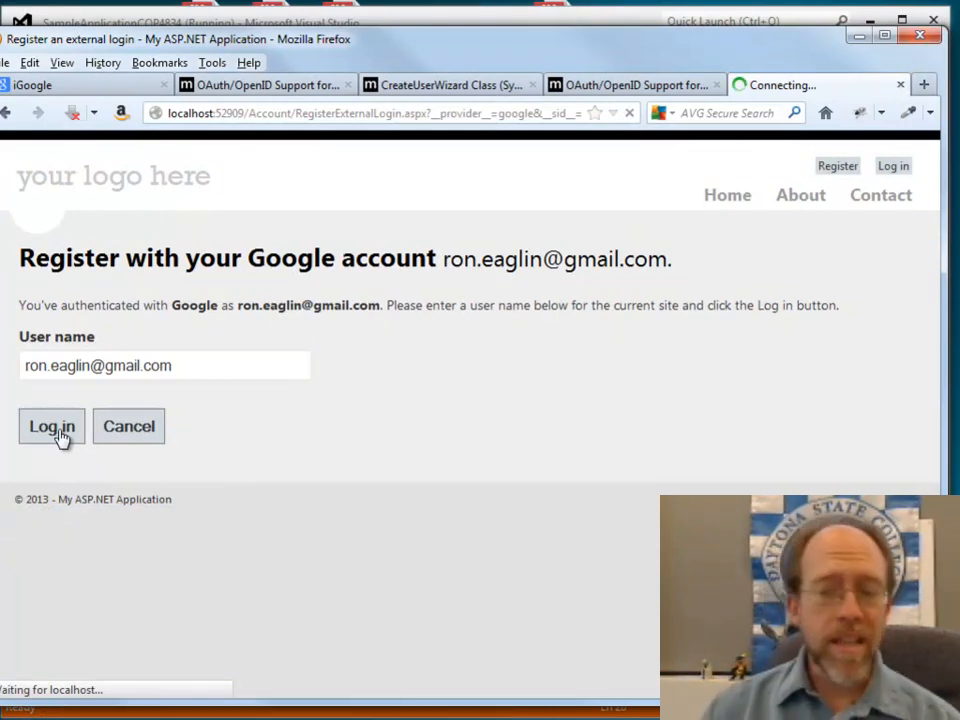
pyautogui.click(52, 425)
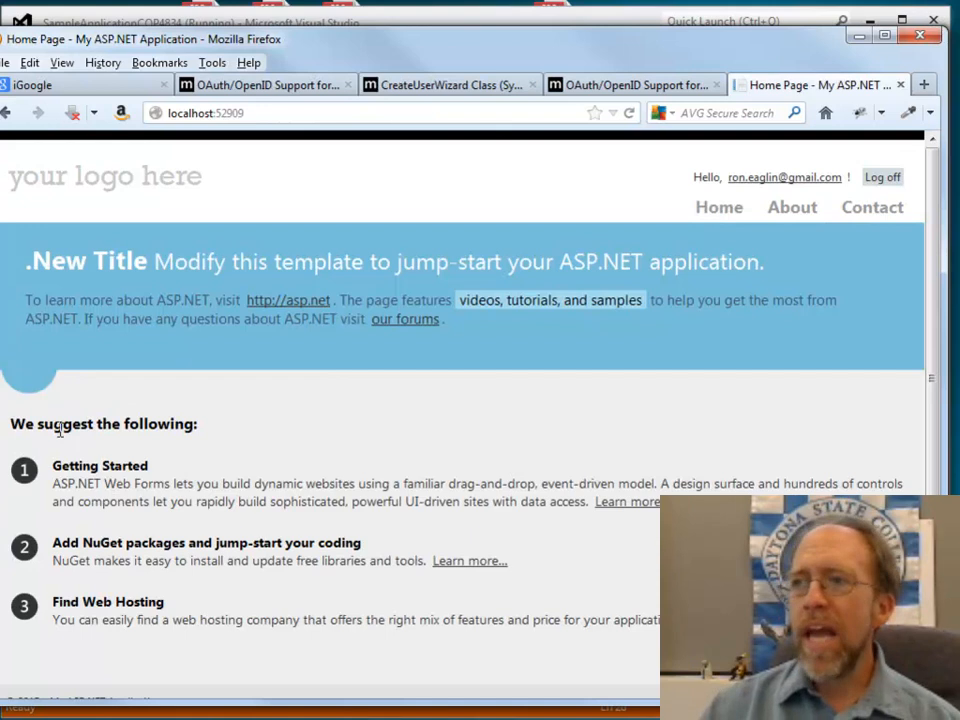
pyautogui.moveTo(446, 42)
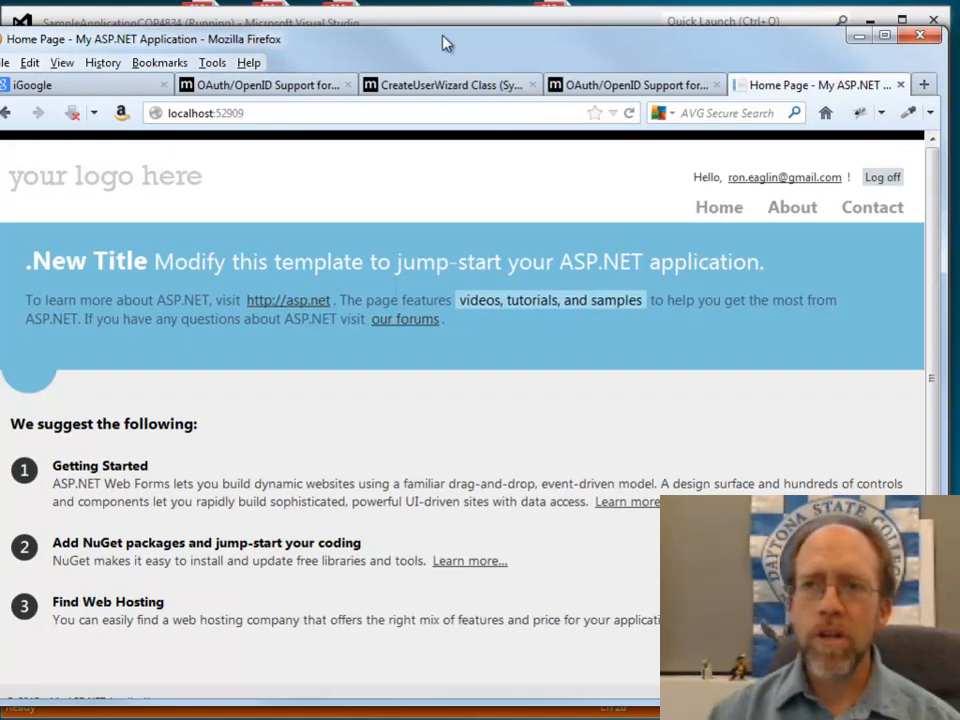